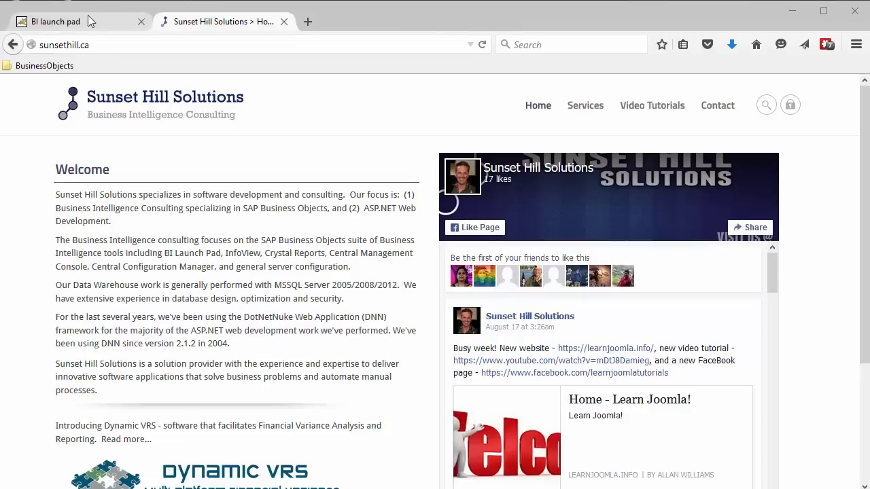
Start a new Web Intelligence document from the BI launch pad to see its data source choices.
click(62, 22)
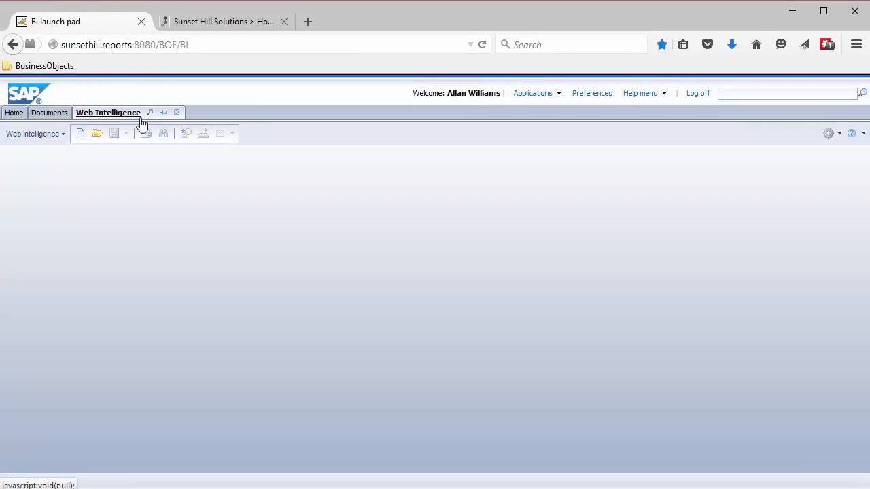
click(79, 133)
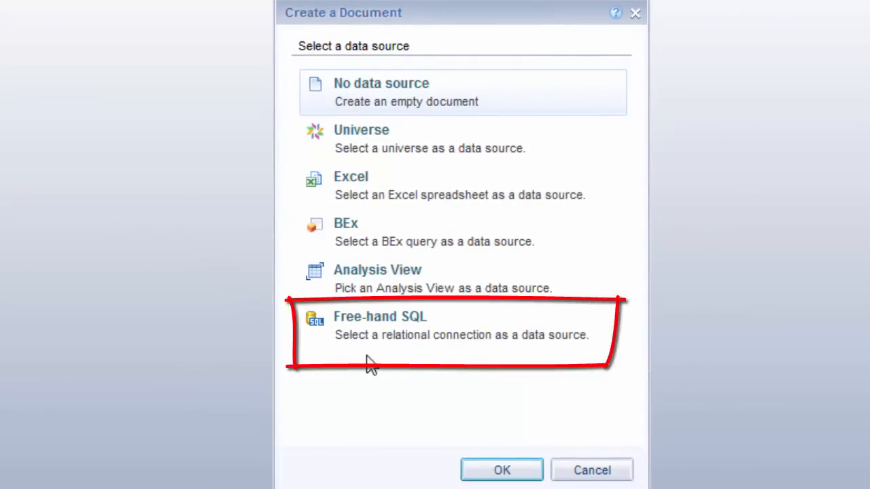
mouse_move(381, 354)
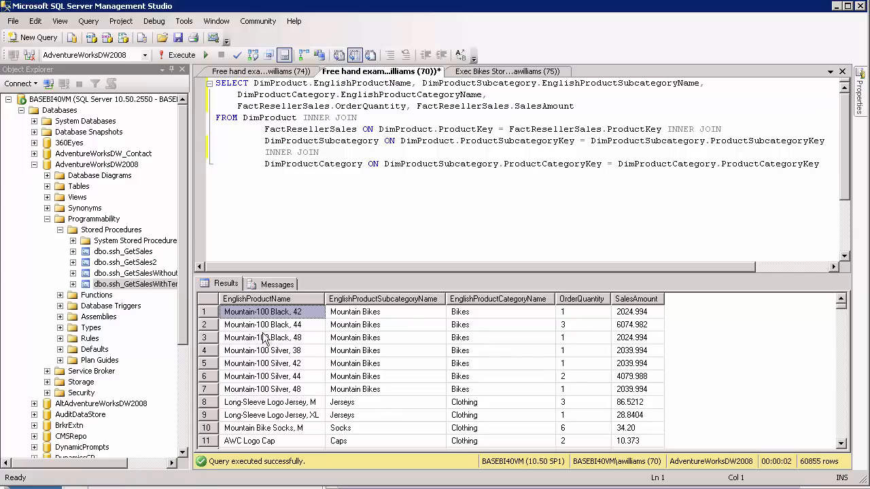
mouse_move(416, 337)
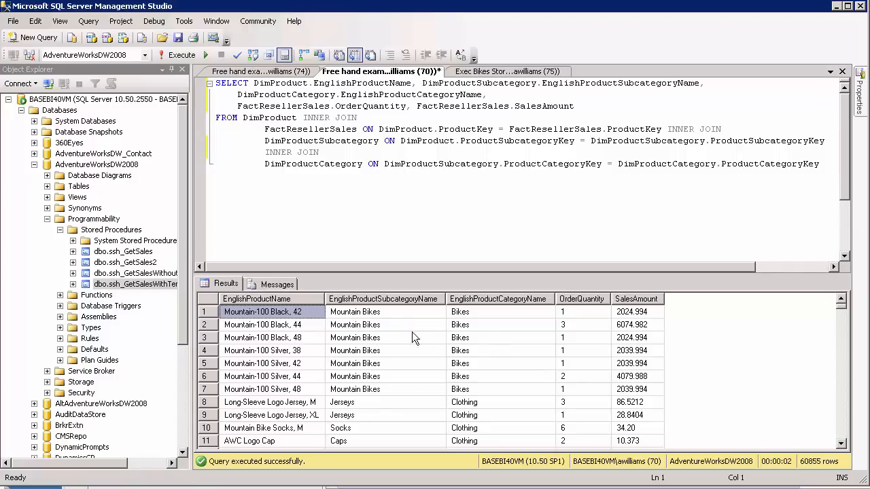
mouse_move(593, 337)
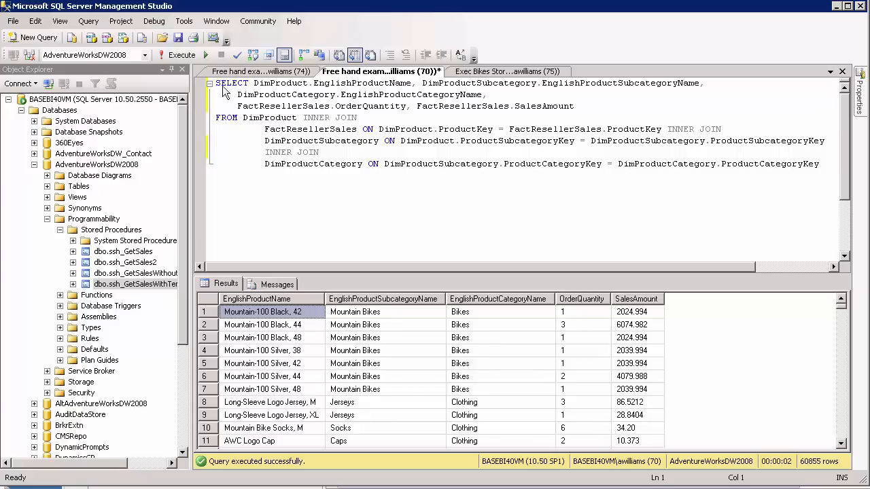
Select the product sales join query text and copy it via the context menu.
click(160, 54)
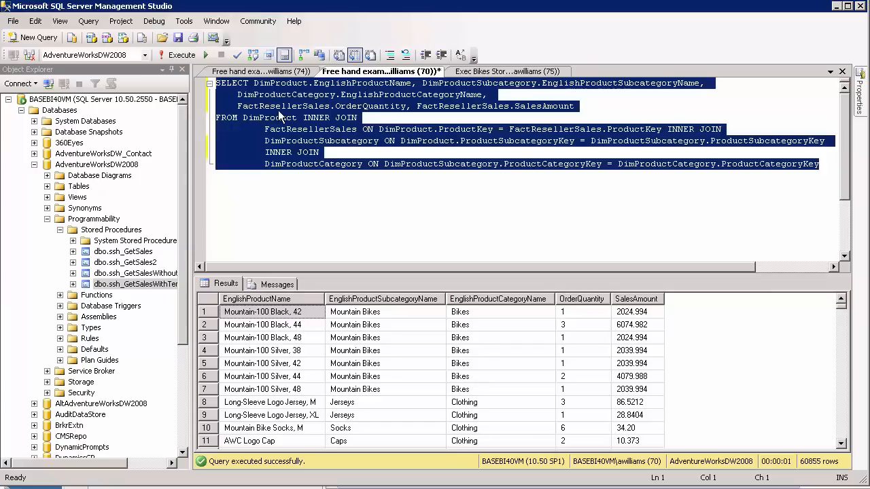
right_click(279, 119)
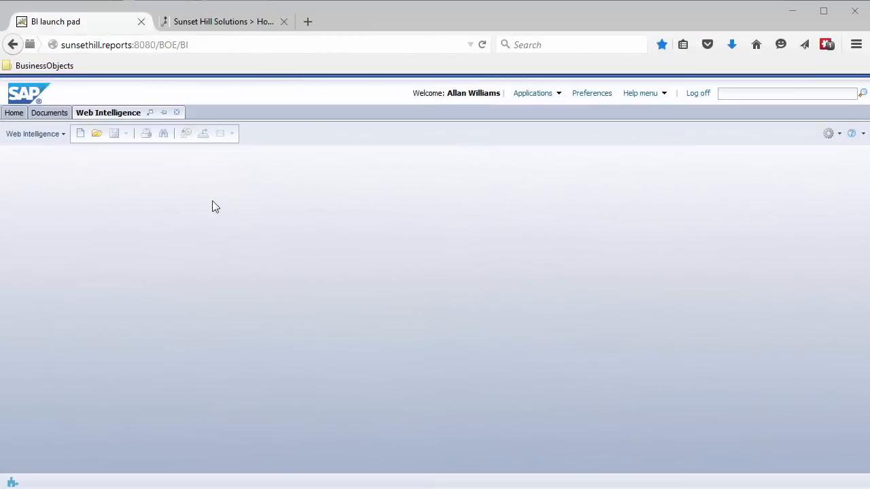
Create a free-hand SQL document on the AdventureWorksDW2008 connection in the SunsetHillSolutions folder.
click(80, 134)
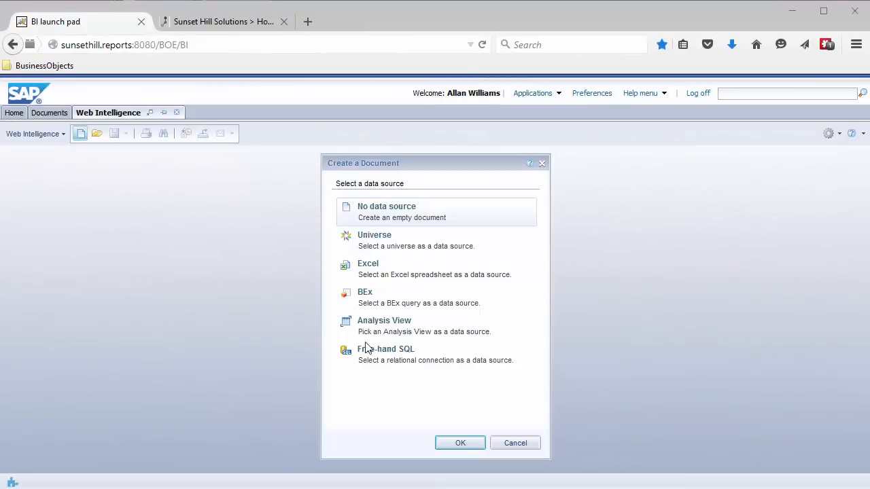
click(515, 443)
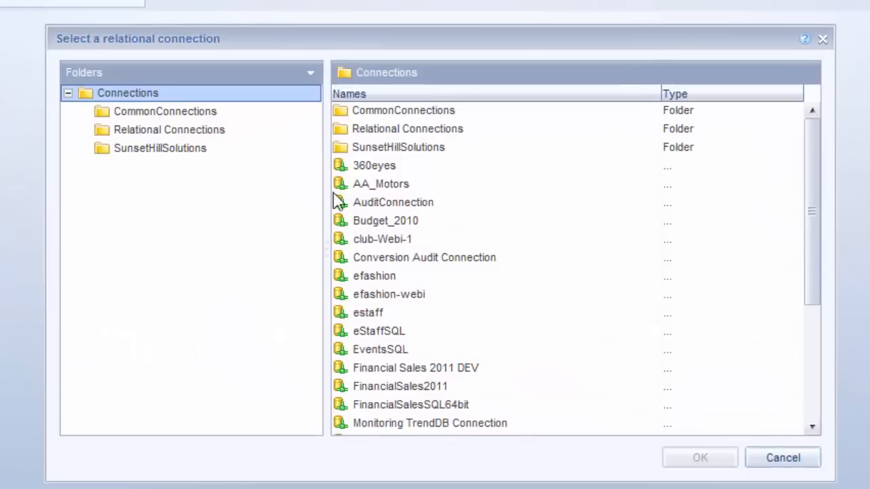
click(160, 148)
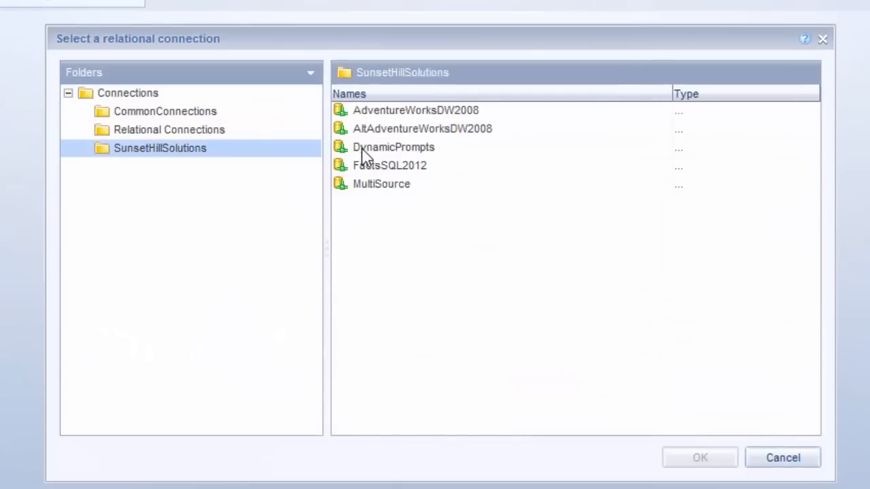
click(413, 110)
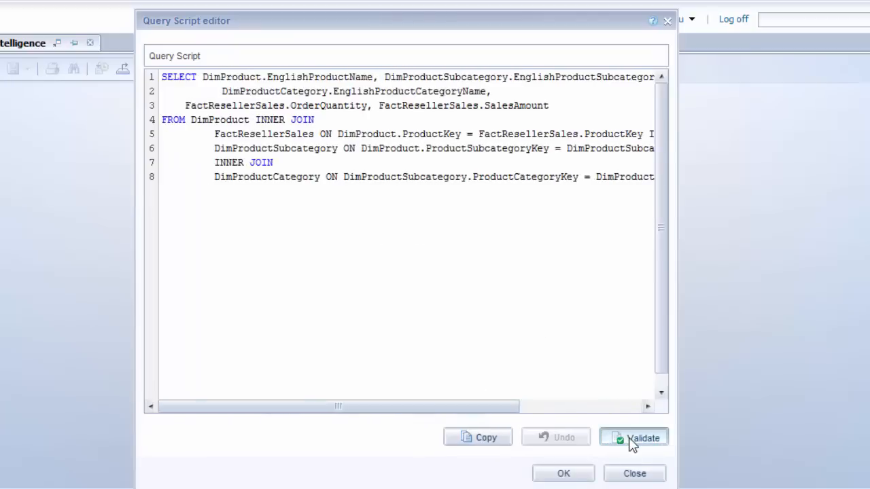
Validate the pasted product sales script without errors and accept it.
click(634, 437)
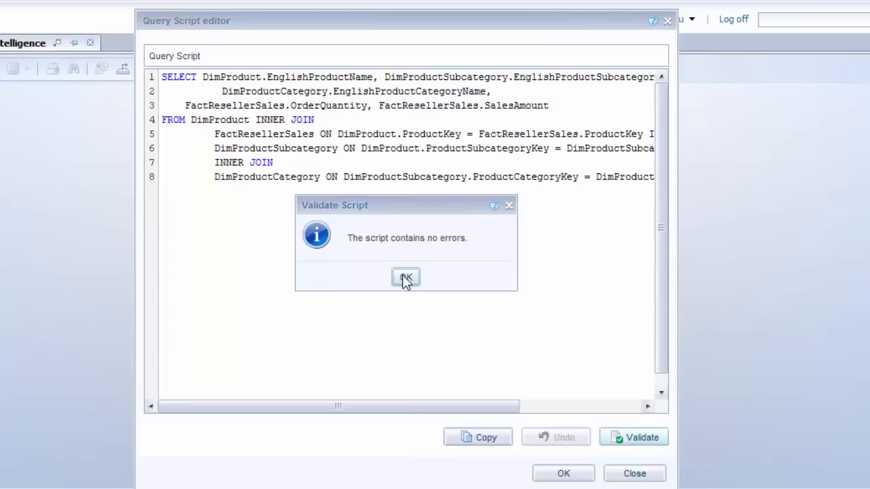
click(405, 277)
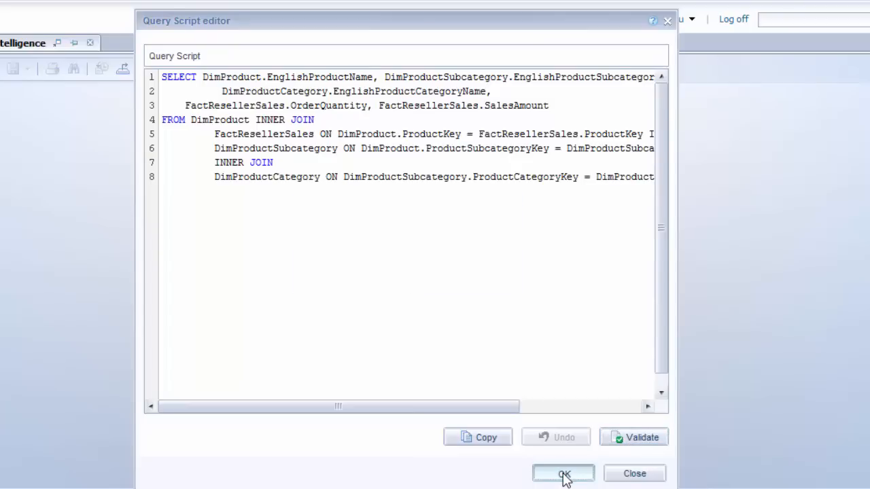
click(566, 473)
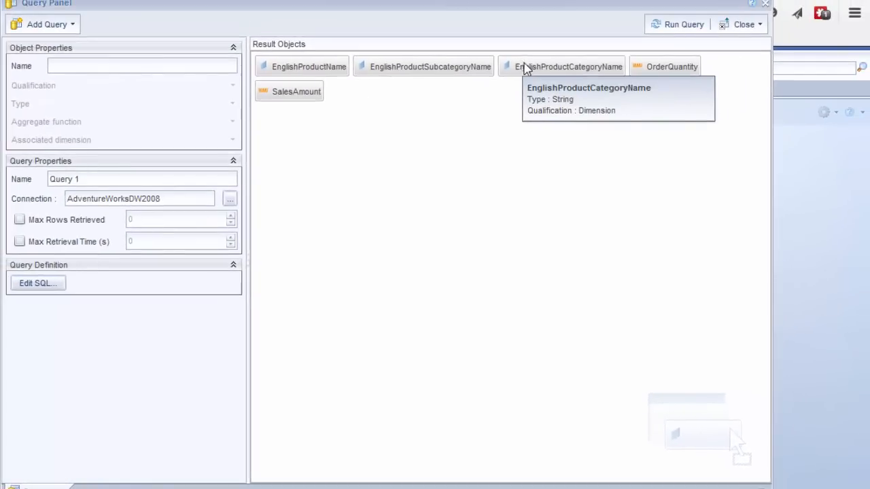
mouse_move(441, 143)
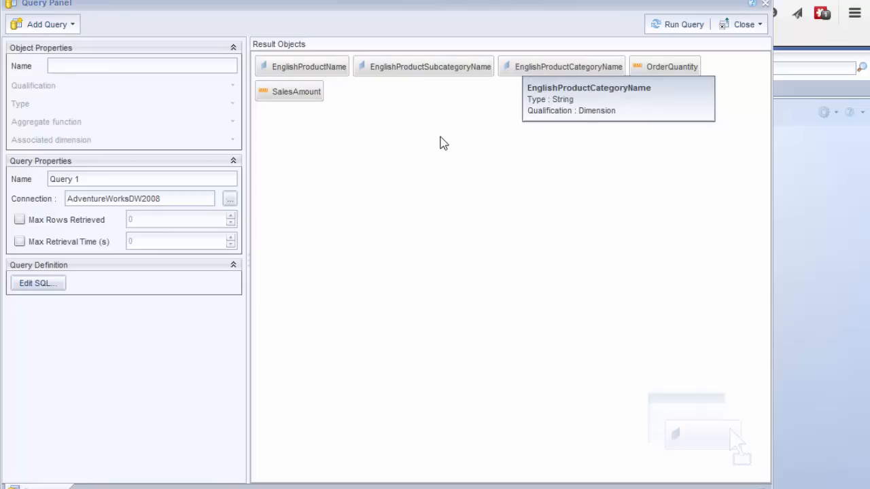
mouse_move(261, 114)
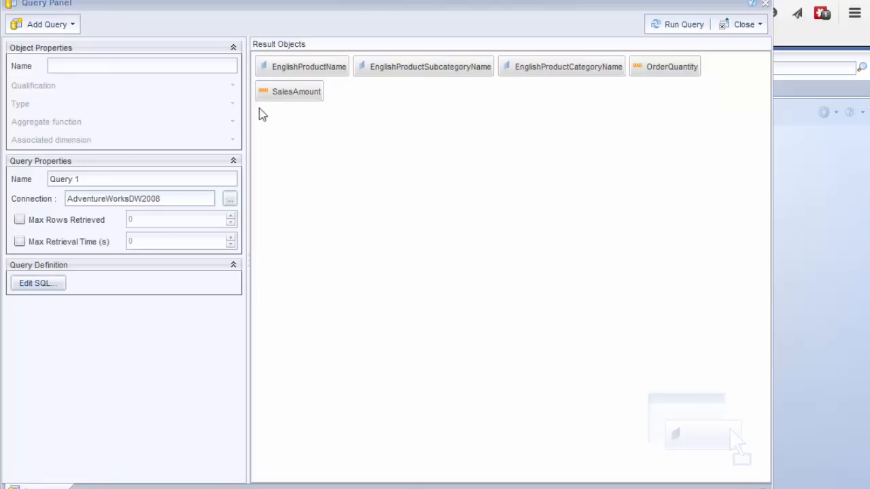
mouse_move(288, 100)
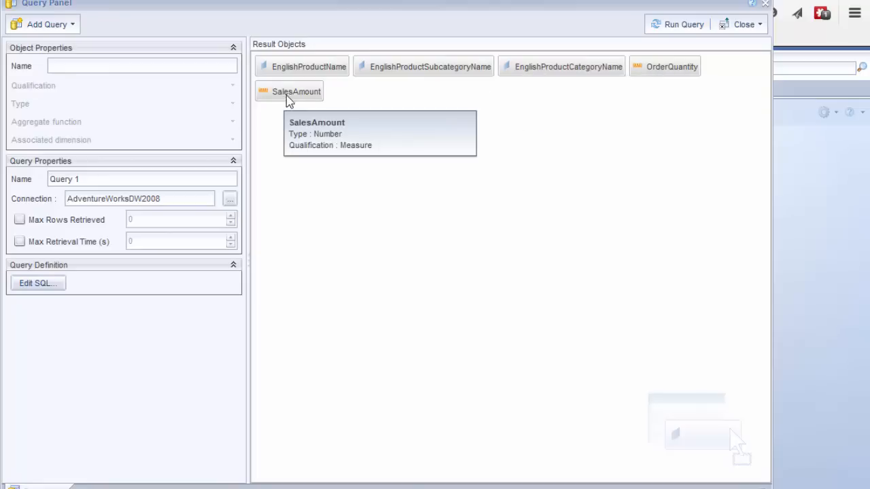
Review EnglishProductName's type and Dimension qualification, then run the query into Report 1.
click(305, 66)
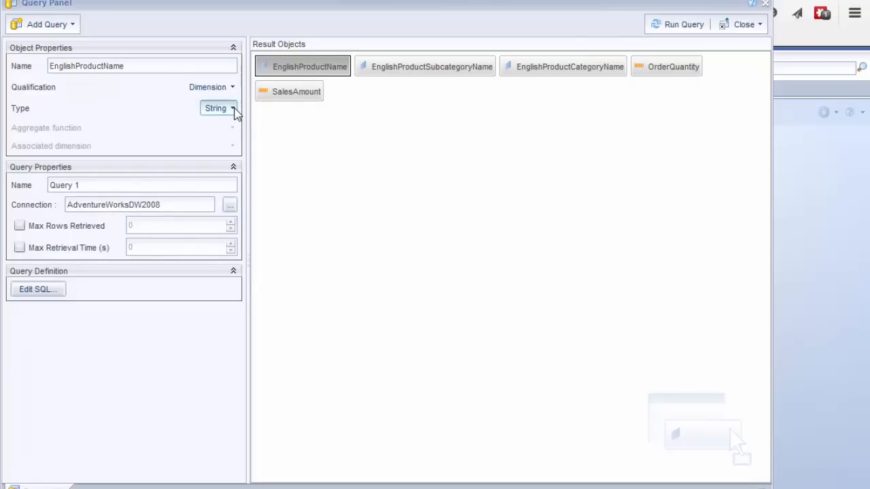
click(233, 109)
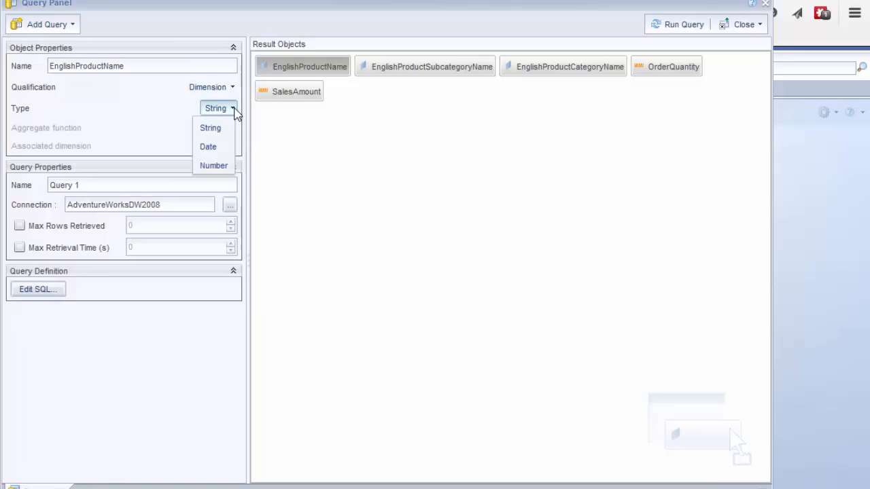
click(232, 87)
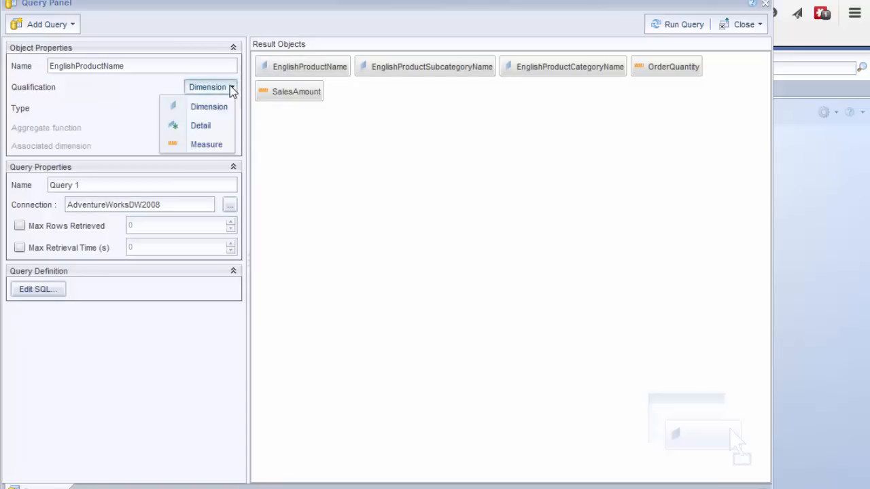
click(209, 106)
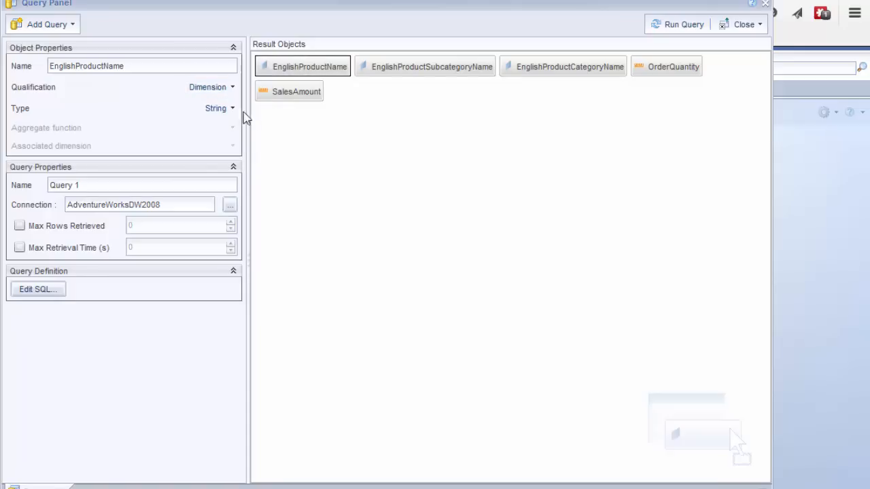
mouse_move(383, 114)
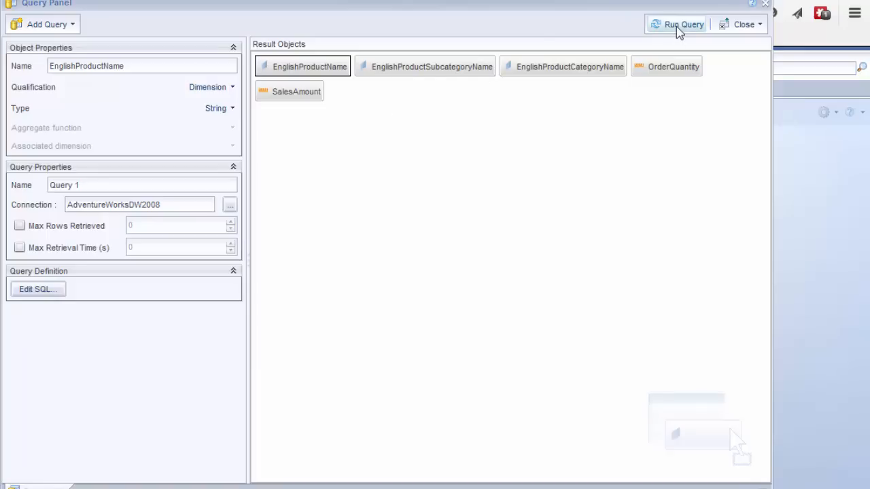
click(678, 23)
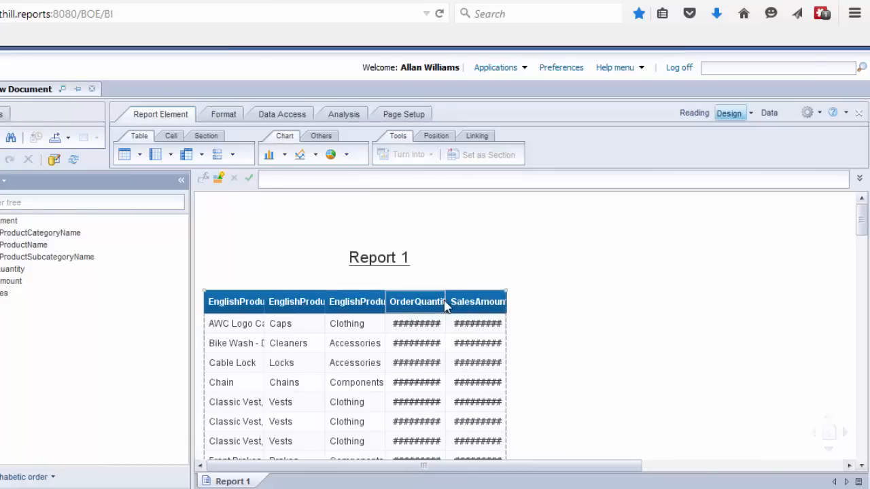
click(415, 302)
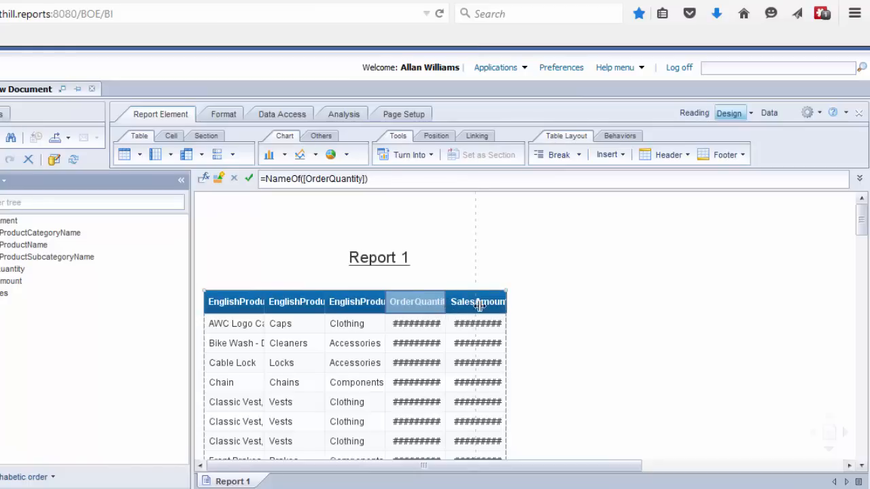
click(416, 324)
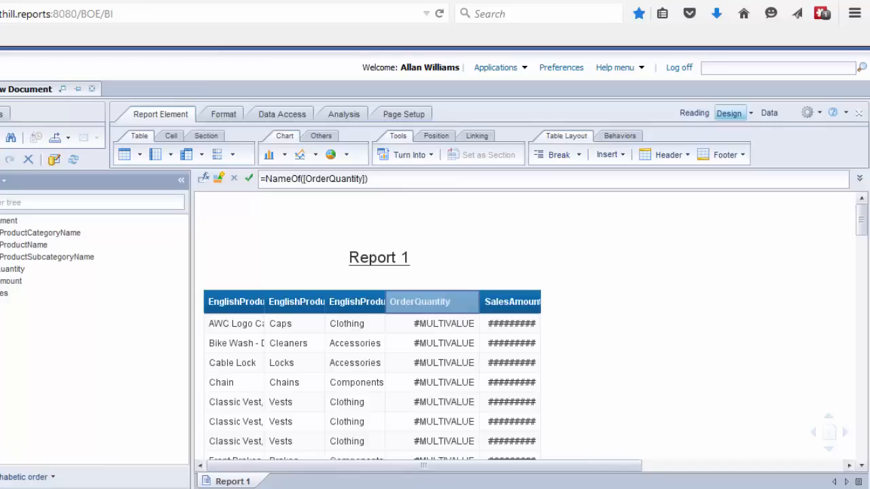
click(511, 302)
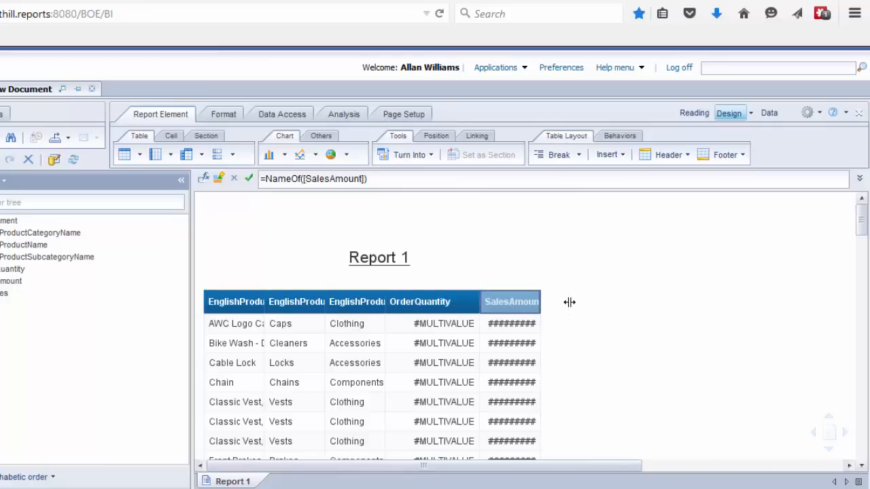
drag(570, 302, 575, 302)
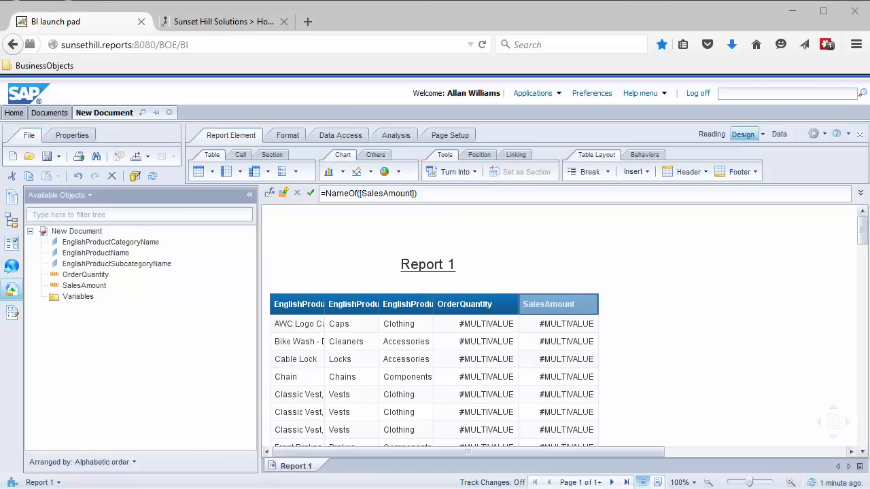
mouse_move(190, 293)
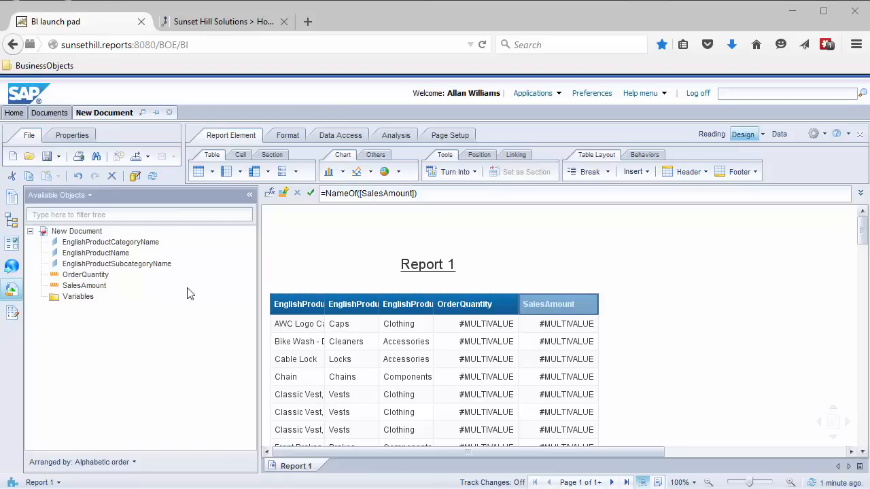
mouse_move(98, 295)
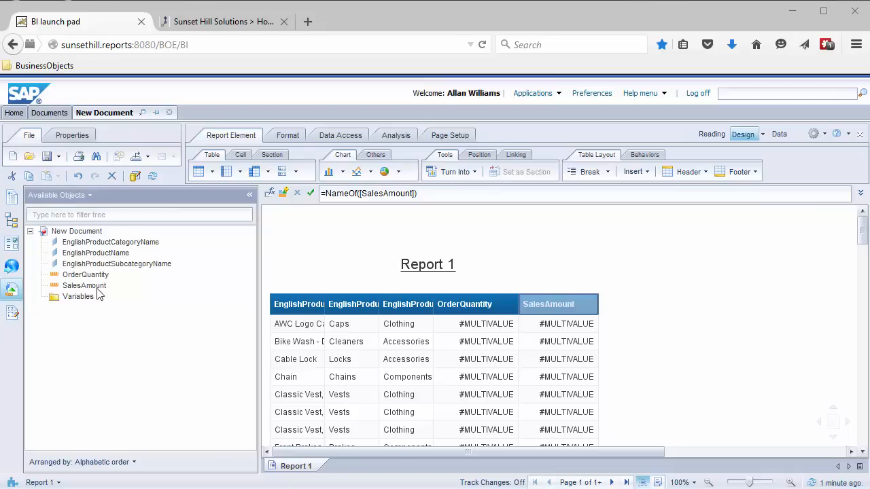
mouse_move(99, 285)
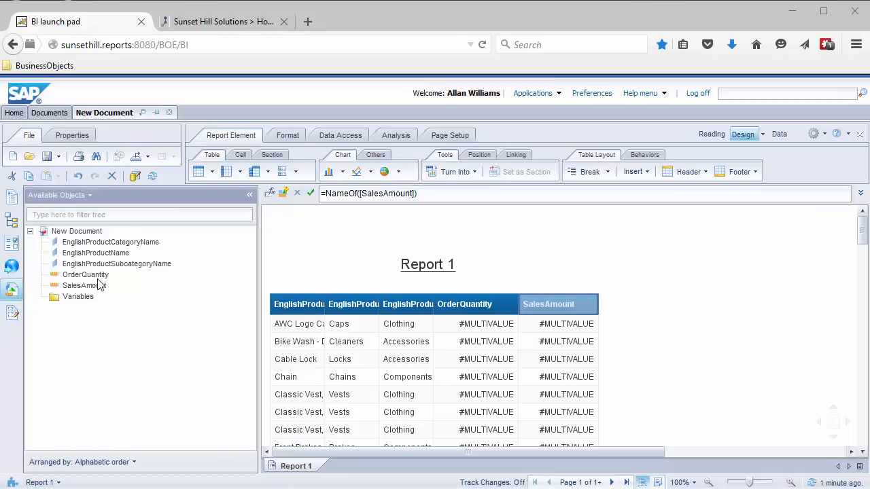
mouse_move(85, 274)
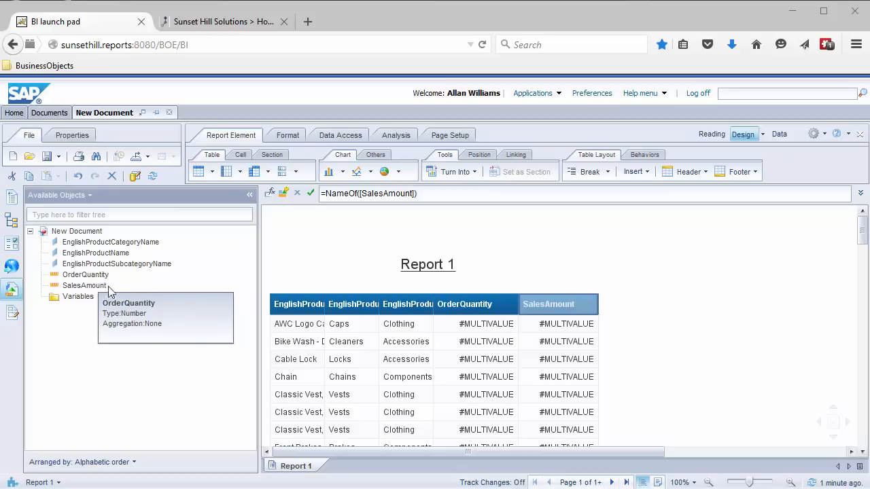
mouse_move(239, 299)
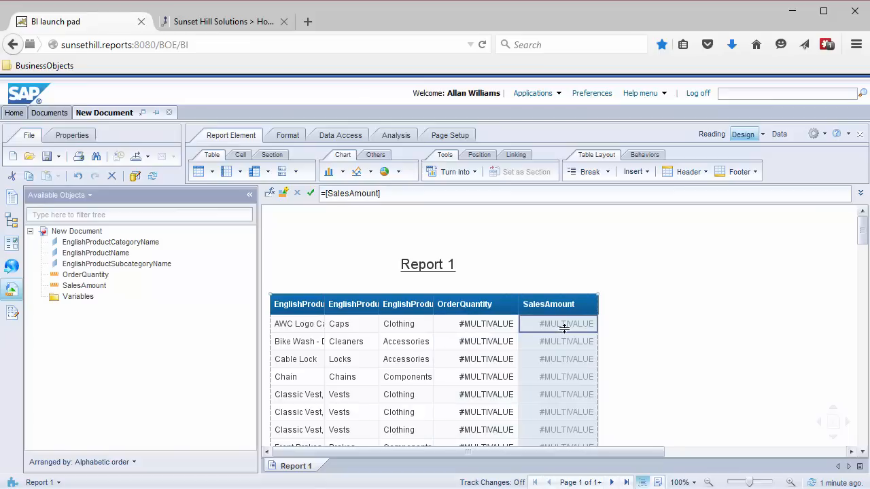
click(486, 324)
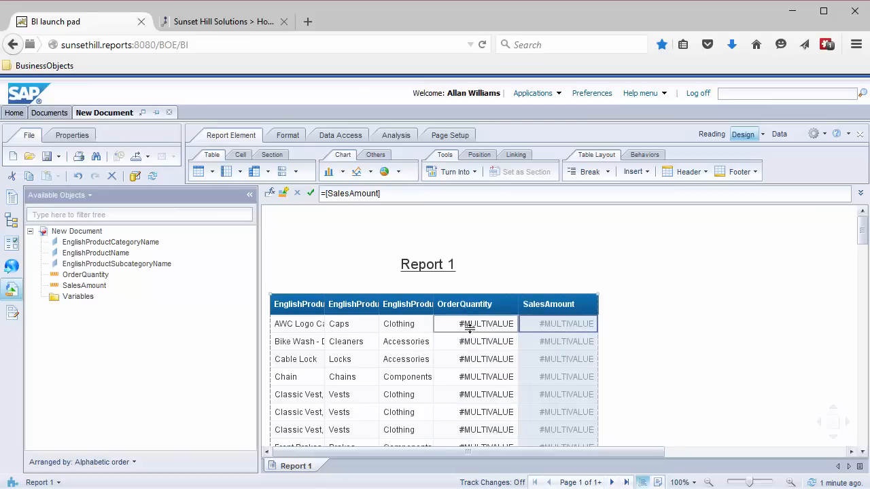
click(484, 324)
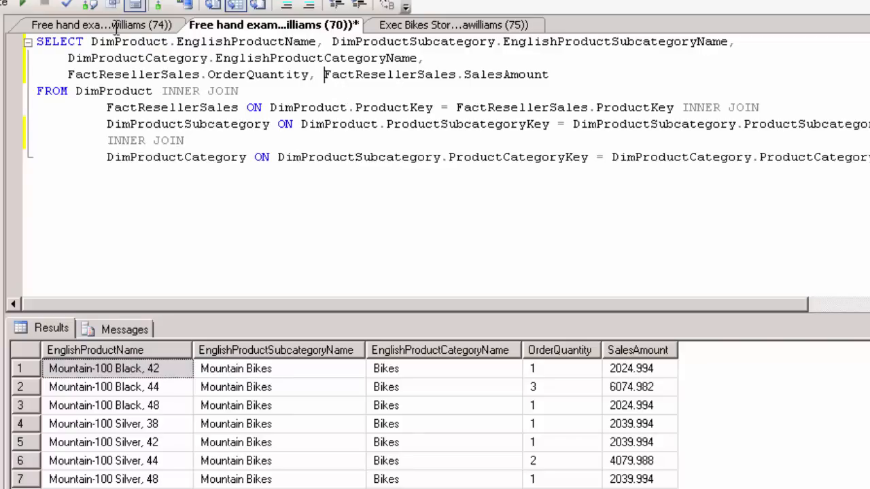
Bring up the query summing order quantity and sales amount grouped by category, subcategory and product.
click(92, 21)
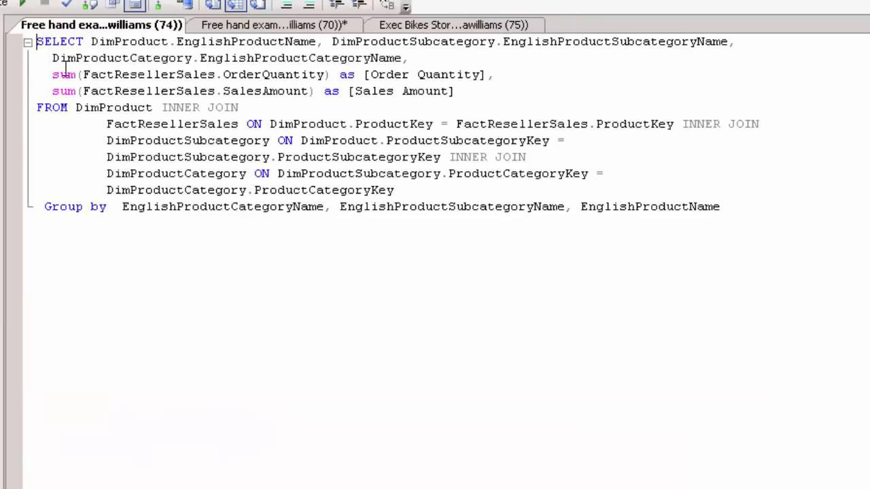
double_click(62, 73)
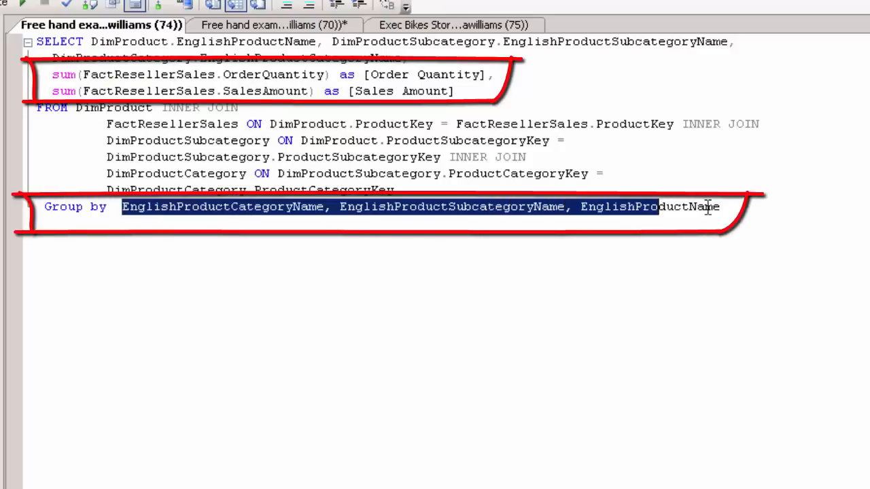
click(735, 206)
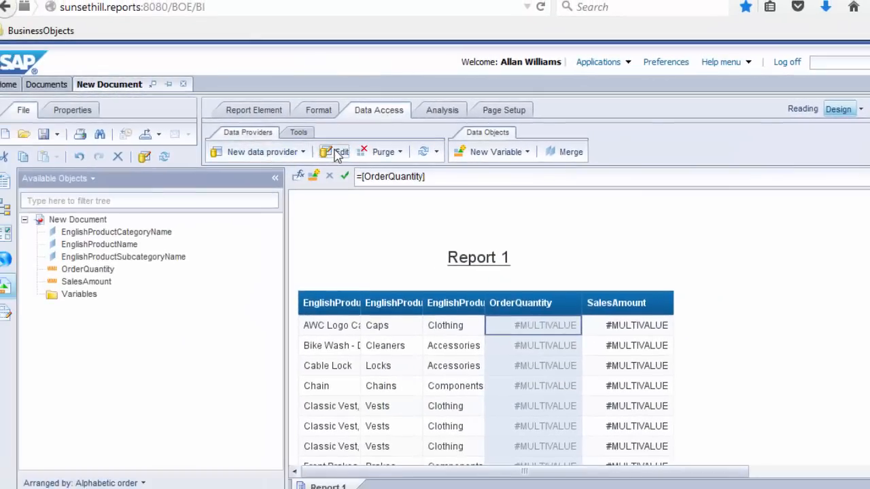
Edit the report query's SQL to the summed, grouped script and validate it without errors.
click(329, 152)
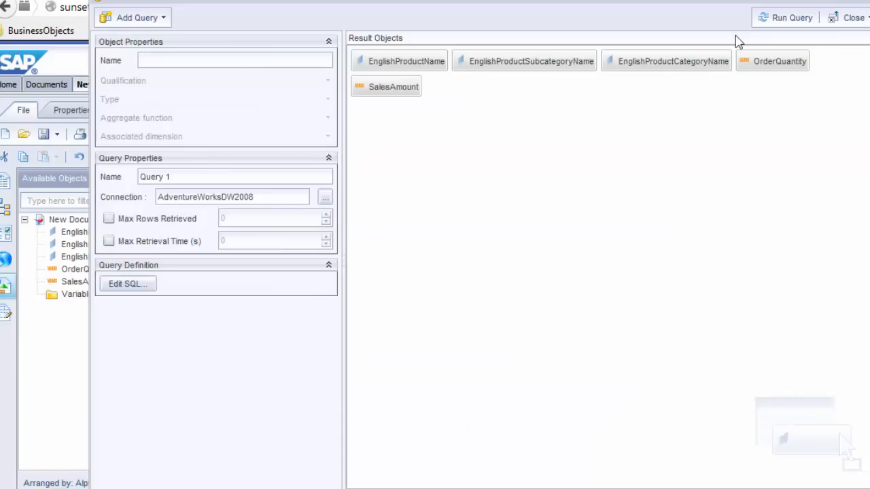
mouse_move(130, 291)
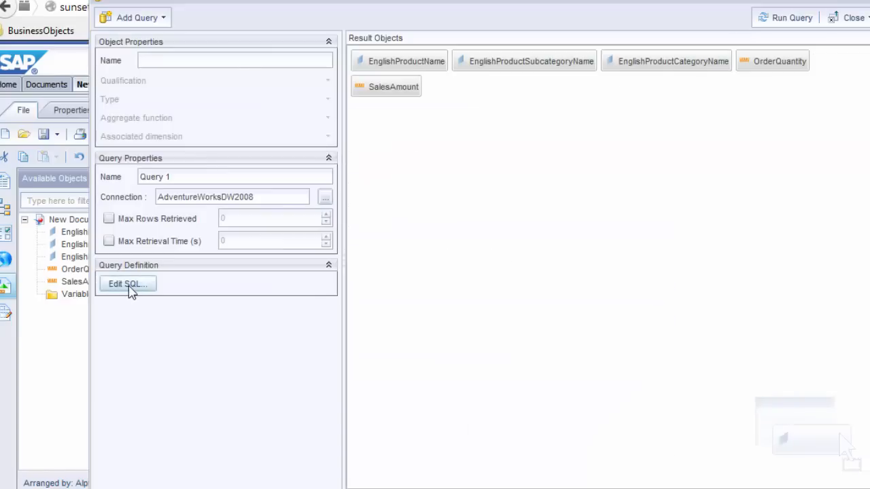
click(128, 285)
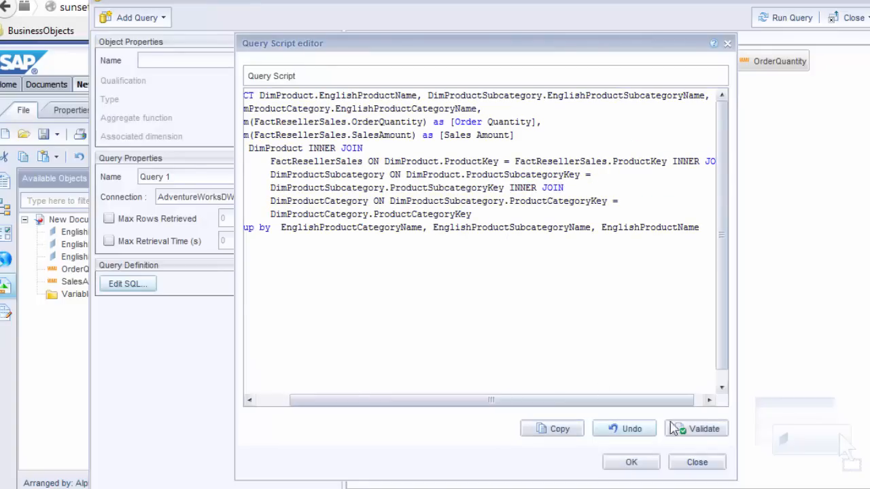
click(701, 428)
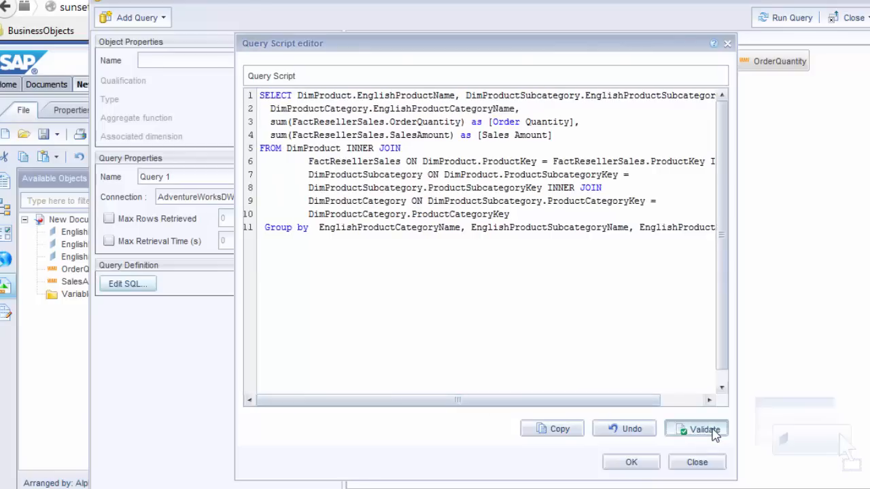
click(701, 428)
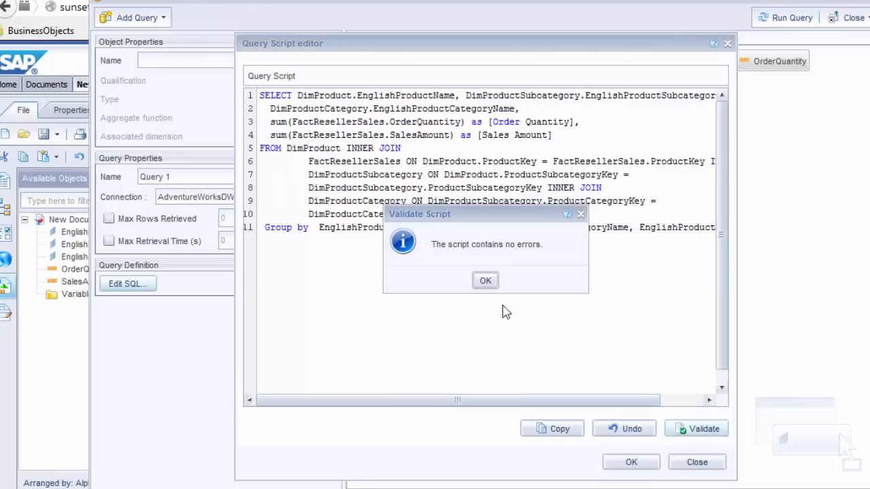
click(486, 280)
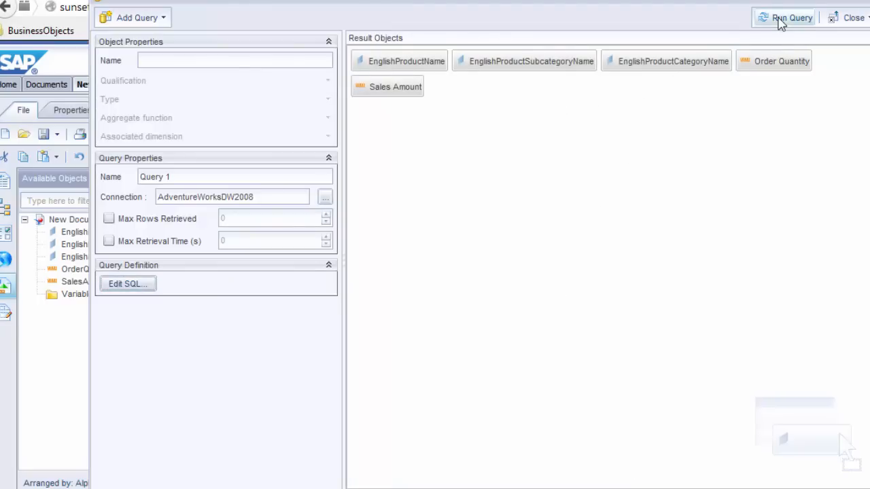
mouse_move(786, 22)
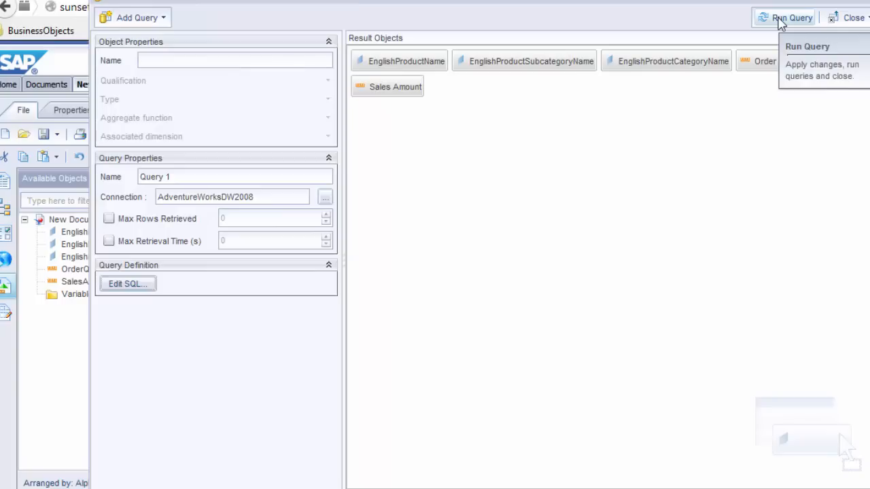
mouse_move(768, 62)
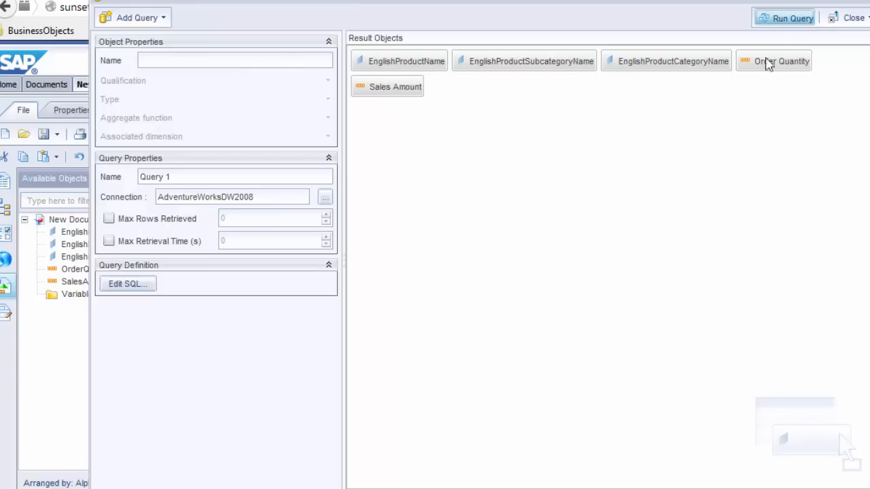
Run the revised query and delete the product name column, leaving subcategory, category, quantity and amount.
click(787, 18)
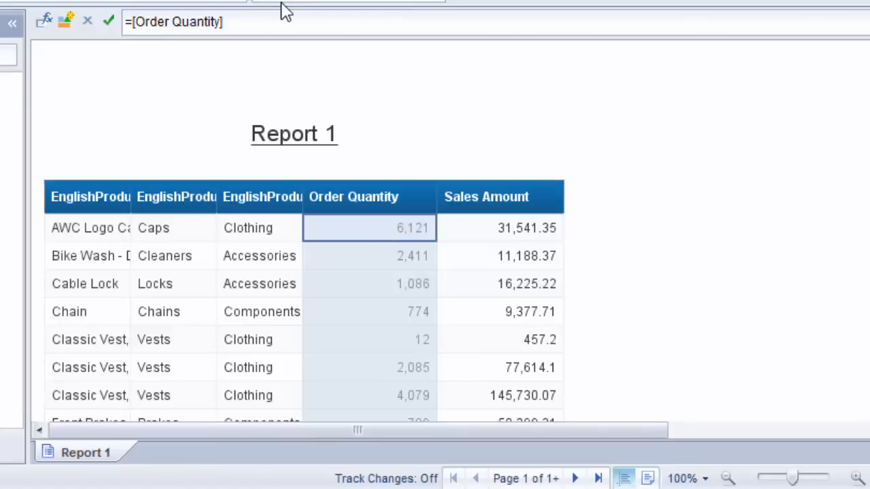
click(166, 256)
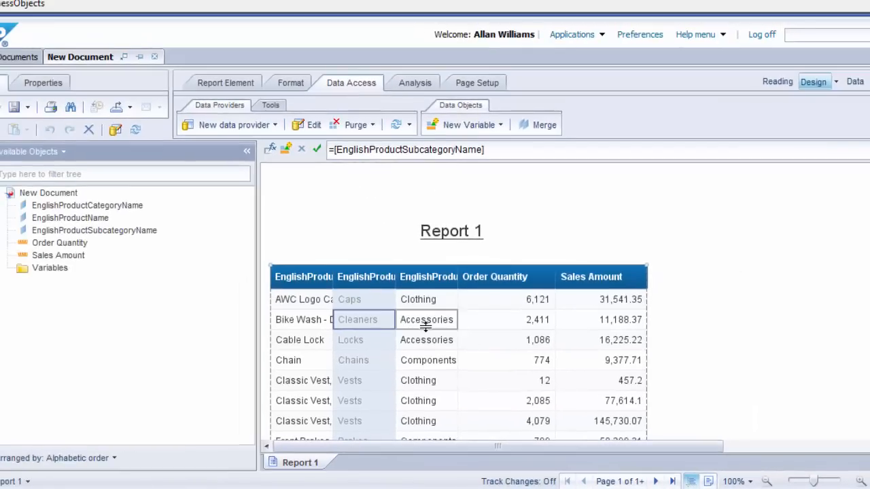
click(300, 319)
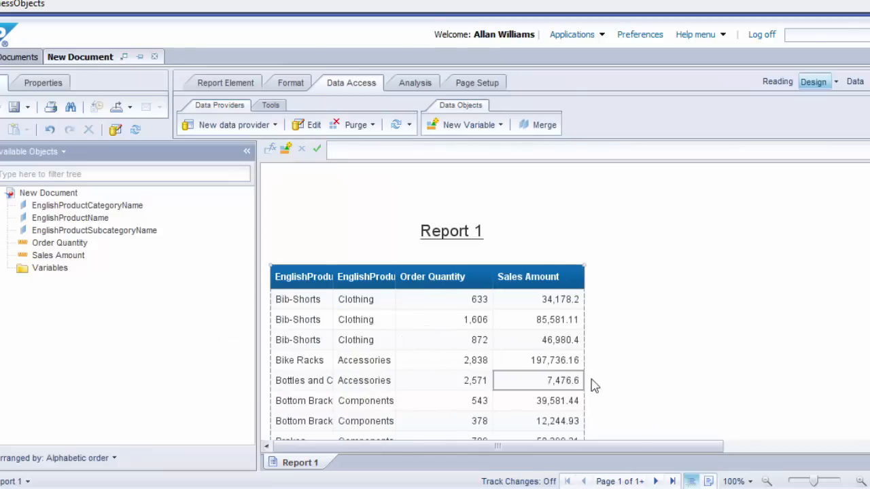
click(443, 360)
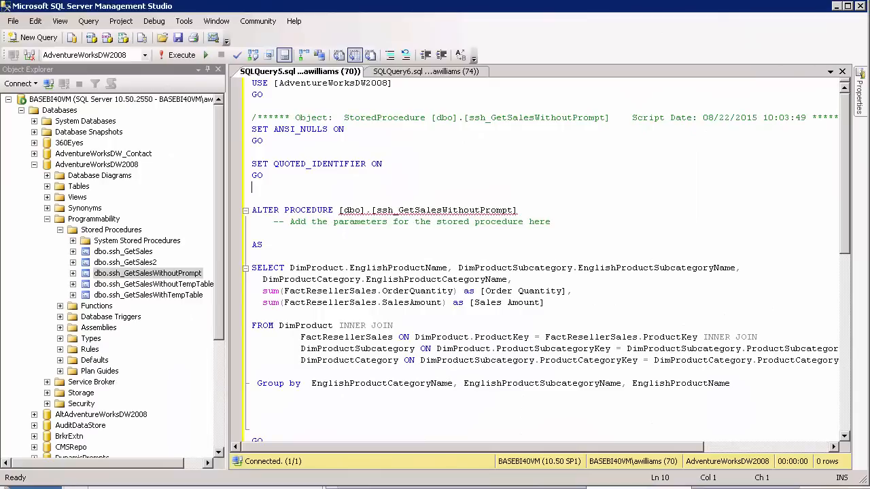
mouse_move(356, 253)
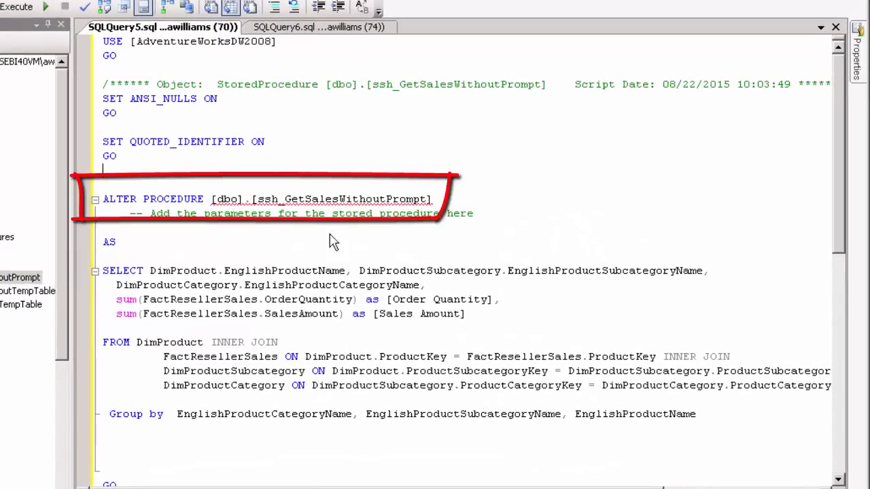
mouse_move(244, 243)
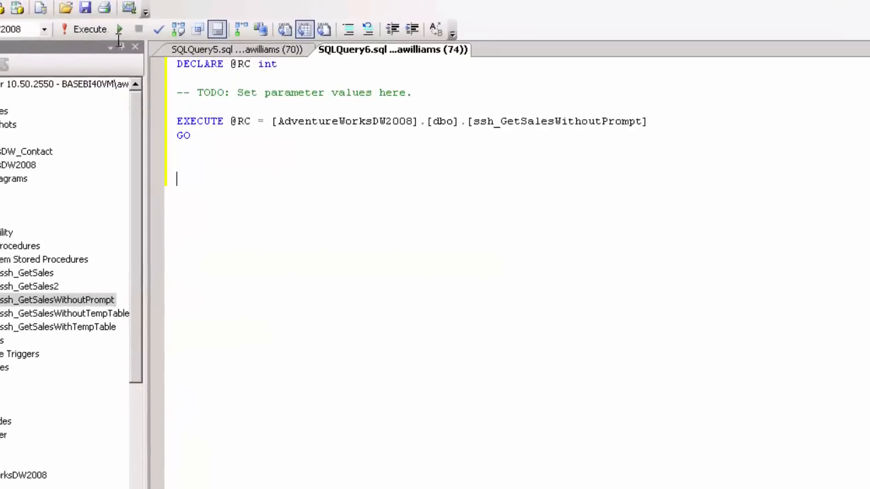
Run the execute script calling the ssh_GetSalesWithoutPrompt stored procedure.
click(95, 29)
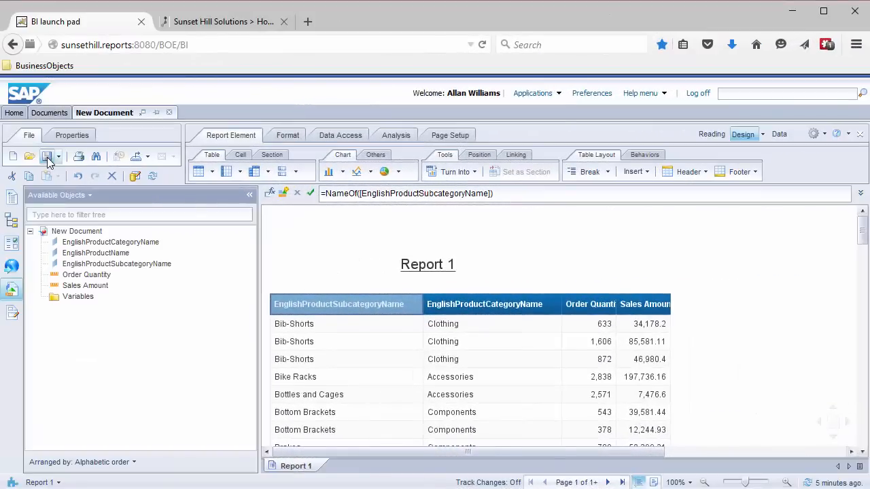
Save the report as 'Free Hand SQL Working Example' and start a new document.
click(46, 157)
text(Free Hand SQL Working)
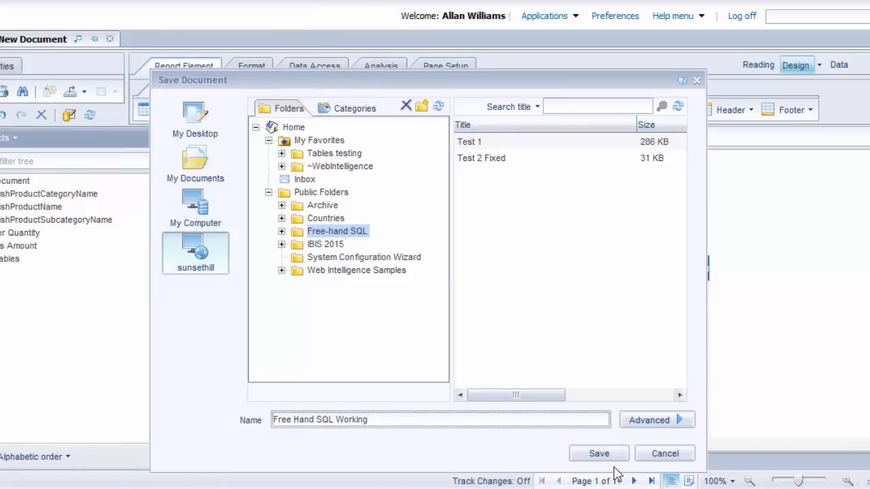
text(E)
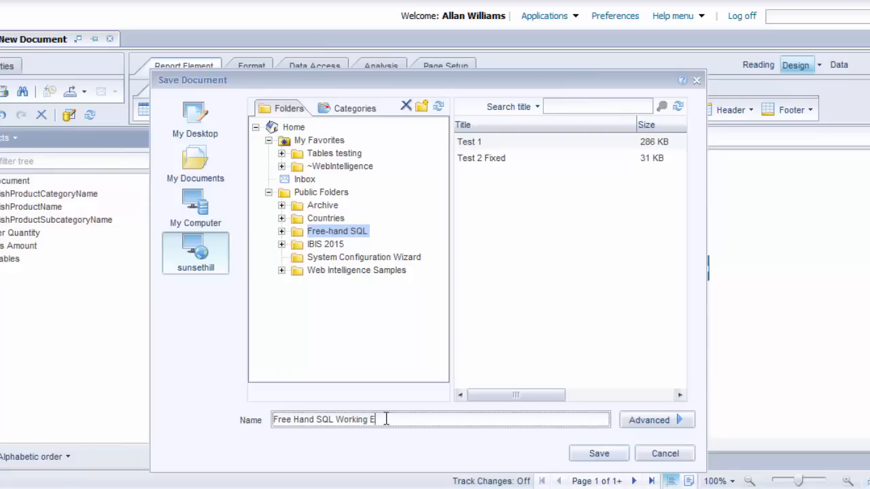
click(598, 452)
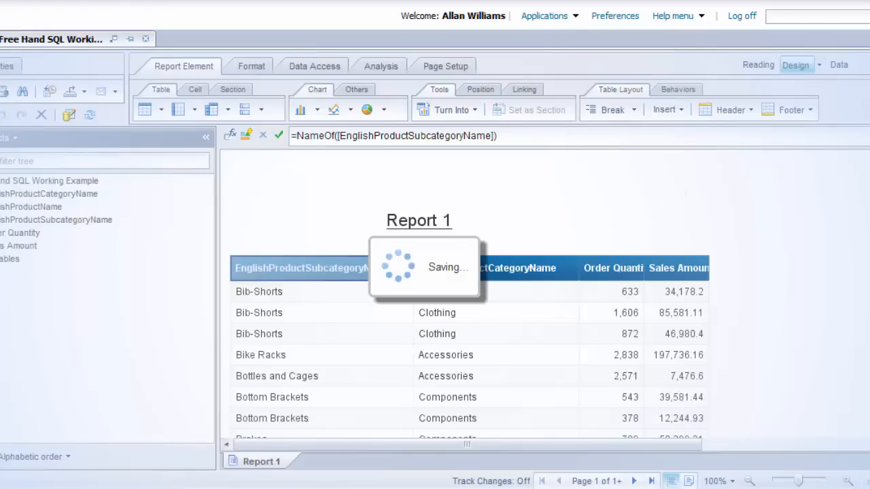
click(544, 17)
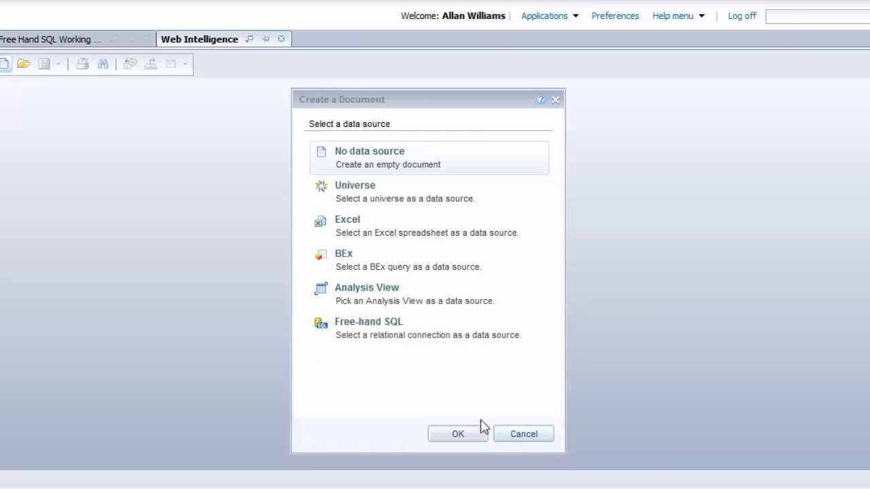
Choose Free-hand SQL and pick the AdventureWorksDW2008 connection under SunsetHillSolutions.
click(375, 327)
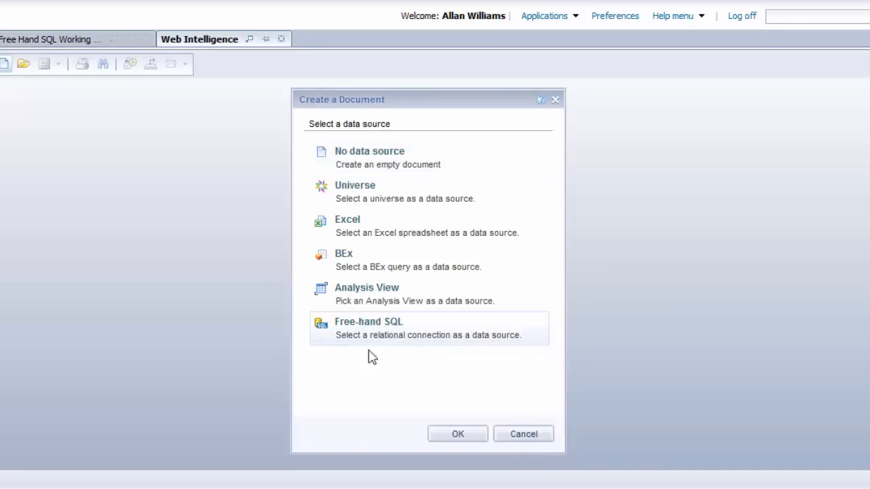
click(456, 434)
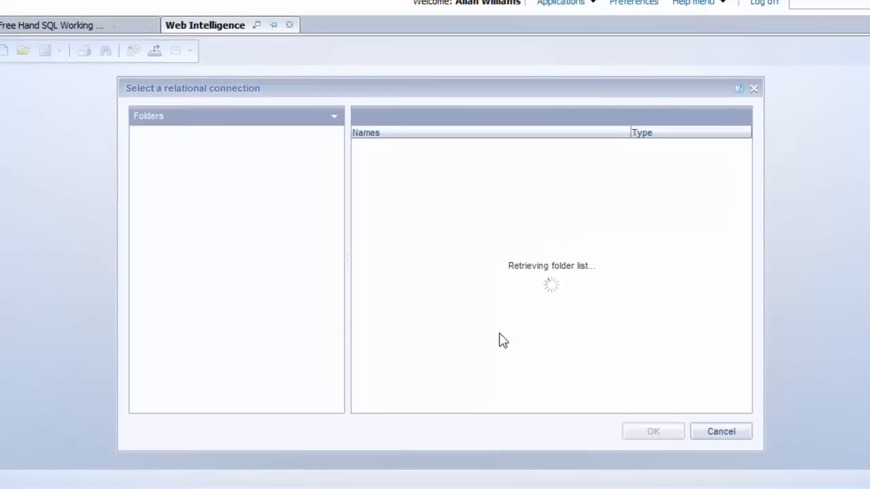
click(211, 176)
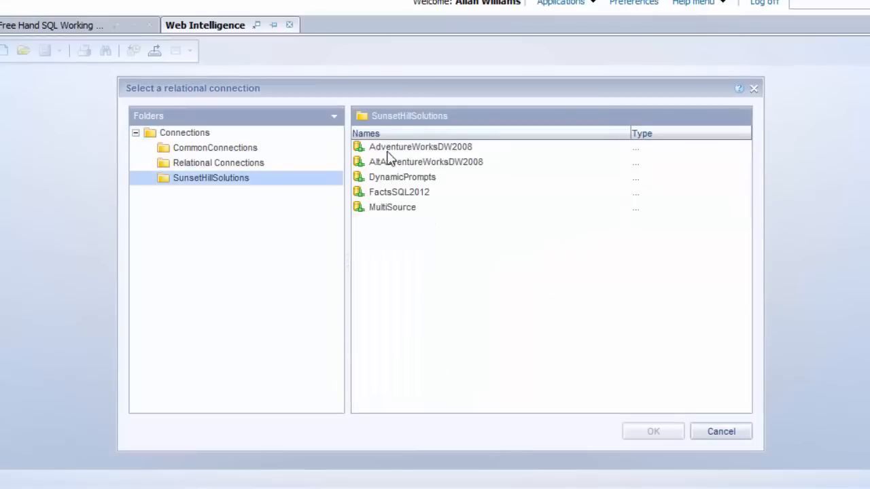
click(656, 432)
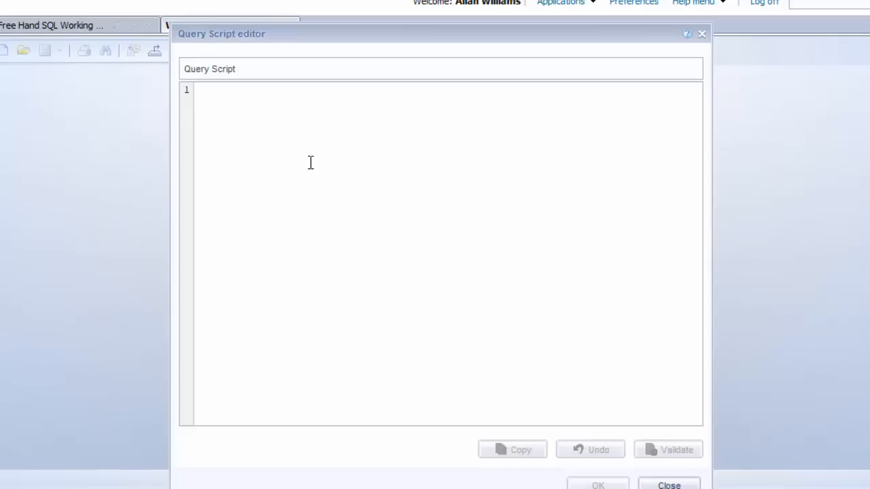
Set the query script to EXEC ssh_GetSalesWithoutPrompt, validate it with no errors and accept it.
text(EXEC ssh_GetSalesWithoutPrompt)
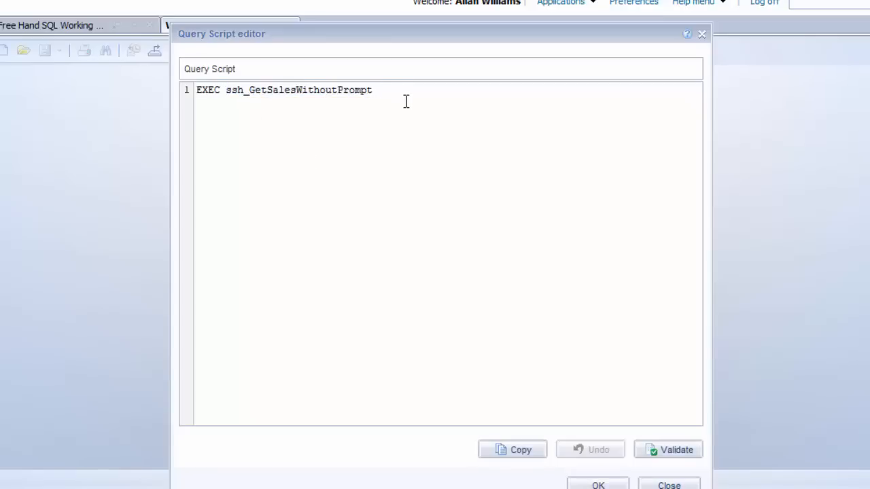
mouse_move(247, 100)
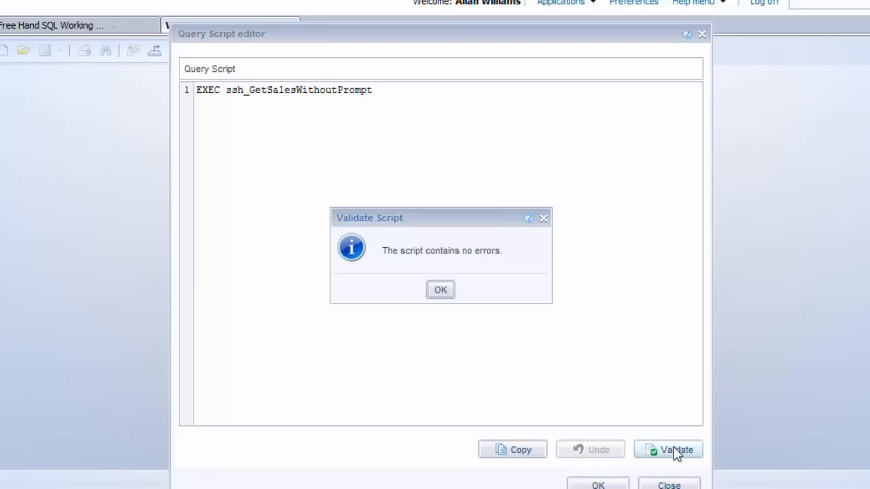
click(440, 289)
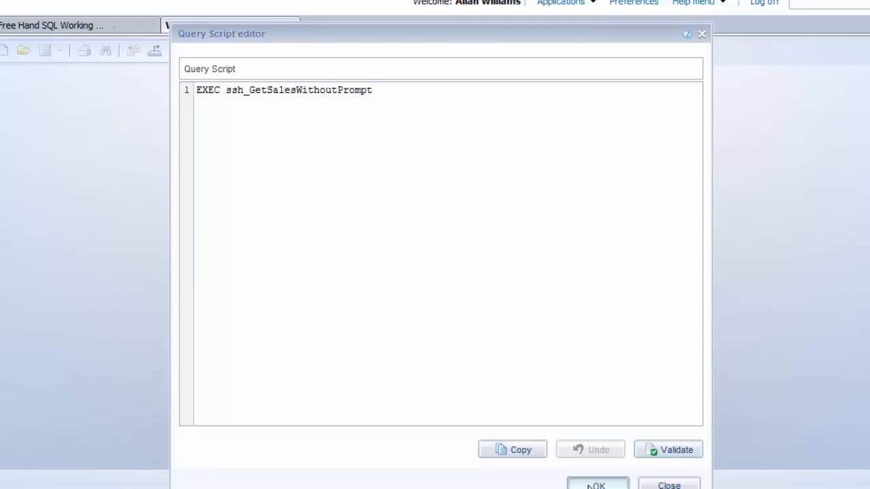
click(596, 484)
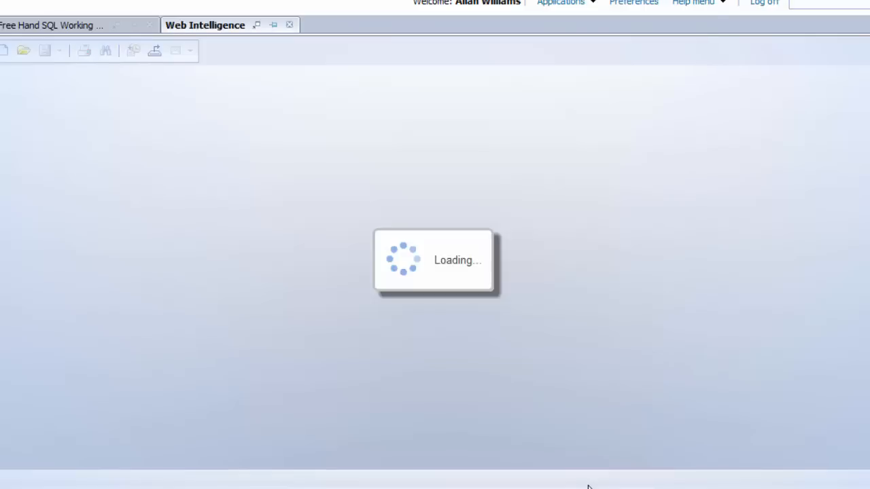
mouse_move(590, 486)
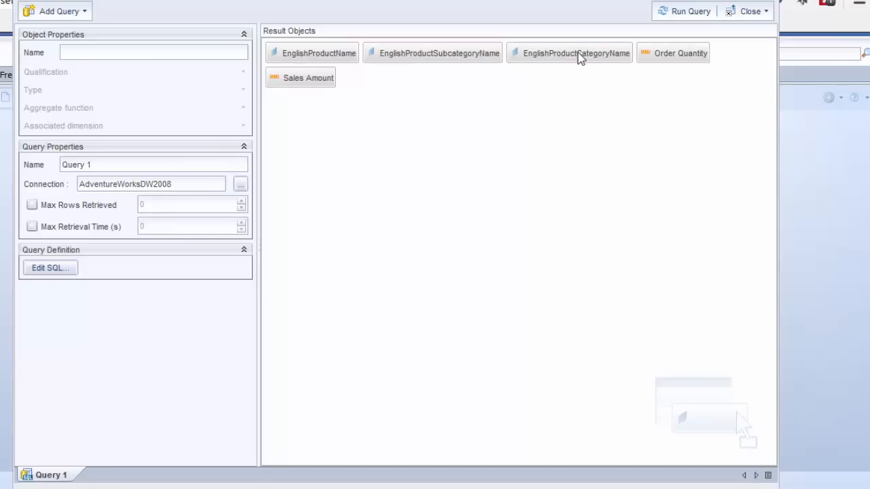
mouse_move(579, 69)
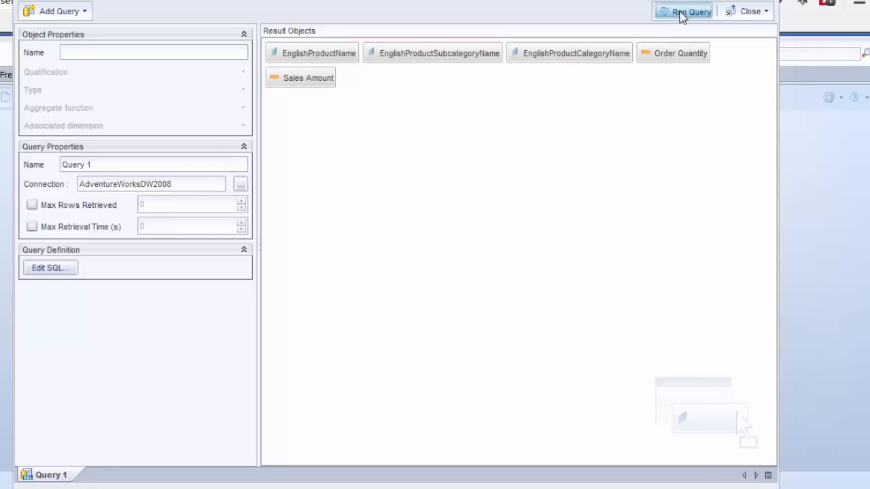
Run the query so Report 1 fills with the procedure's product sales rows.
click(687, 11)
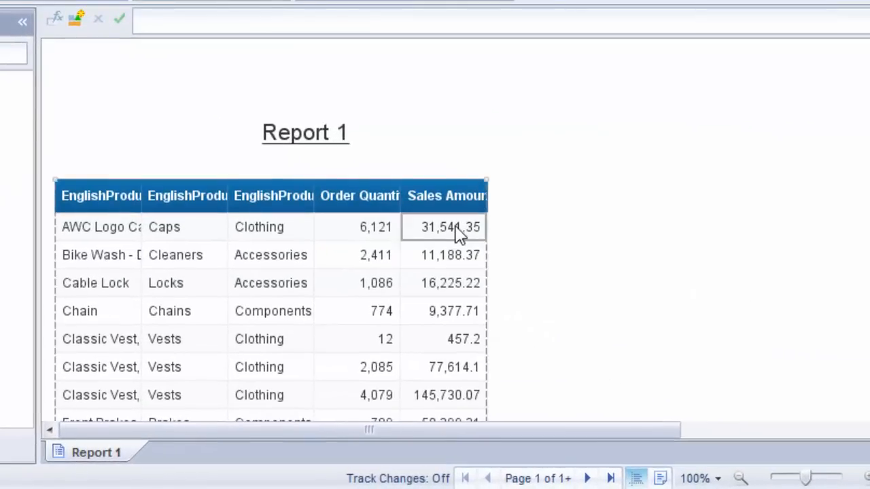
click(446, 227)
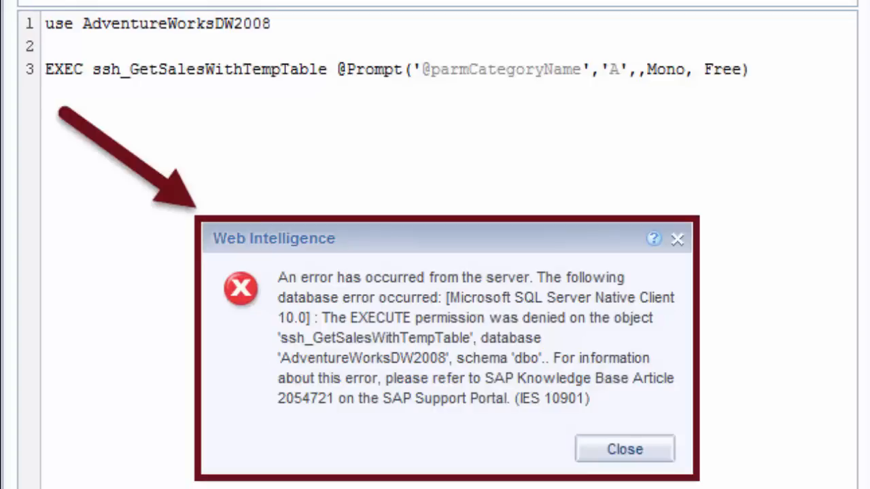
mouse_move(257, 128)
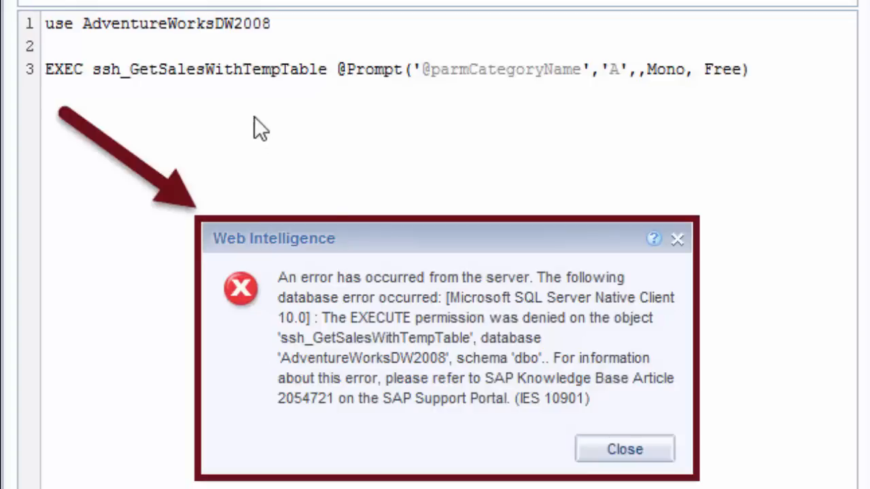
mouse_move(244, 92)
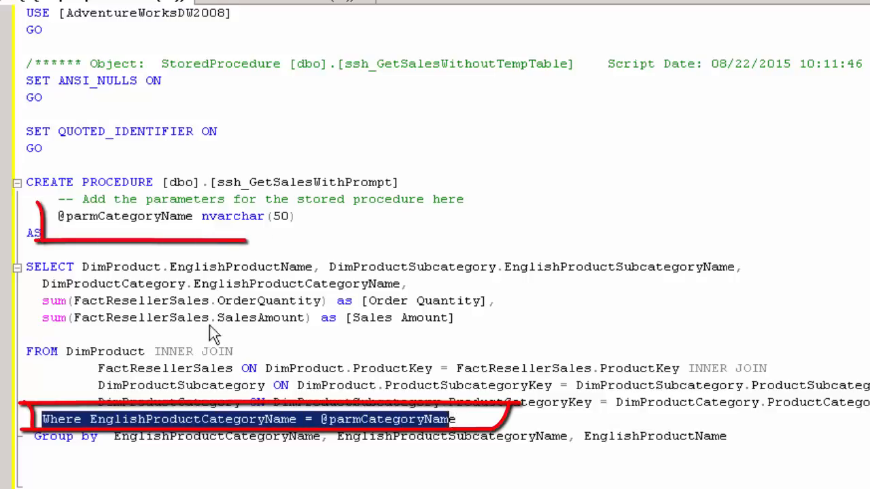
click(121, 216)
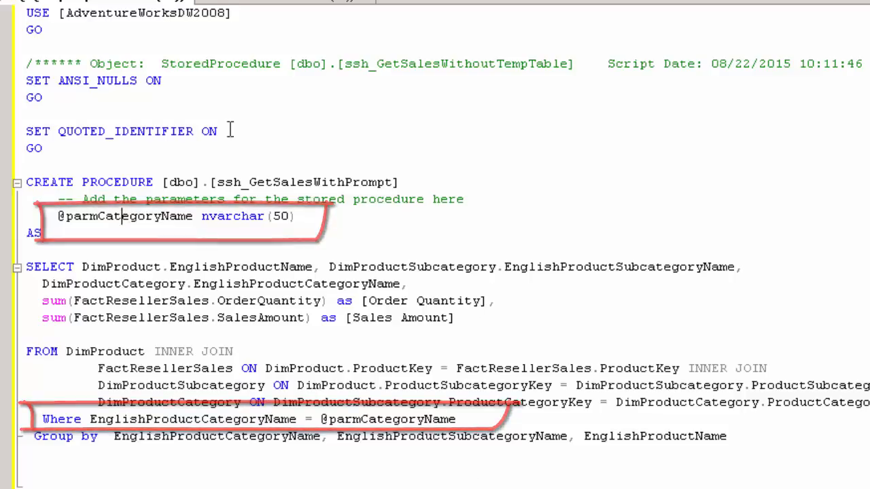
key(F5)
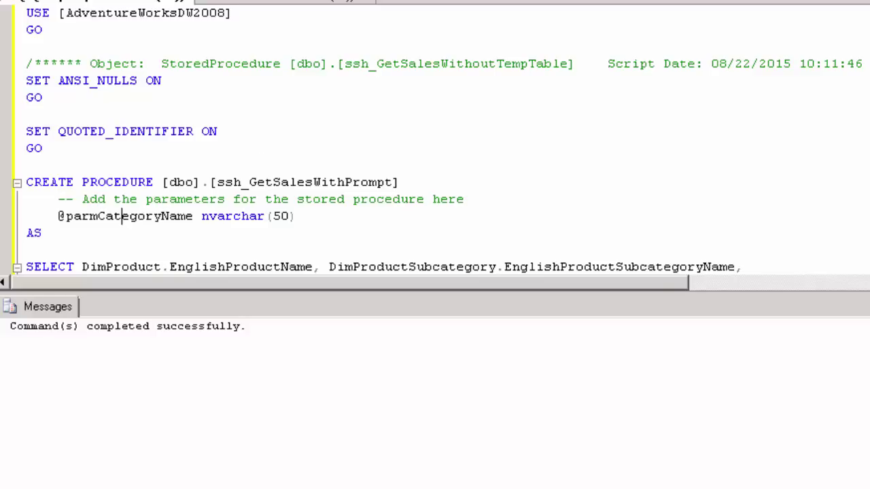
mouse_move(301, 76)
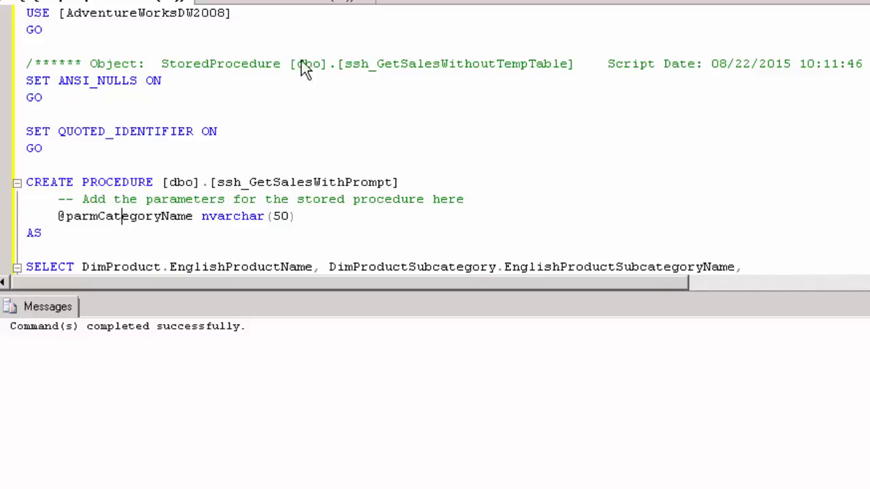
click(360, 54)
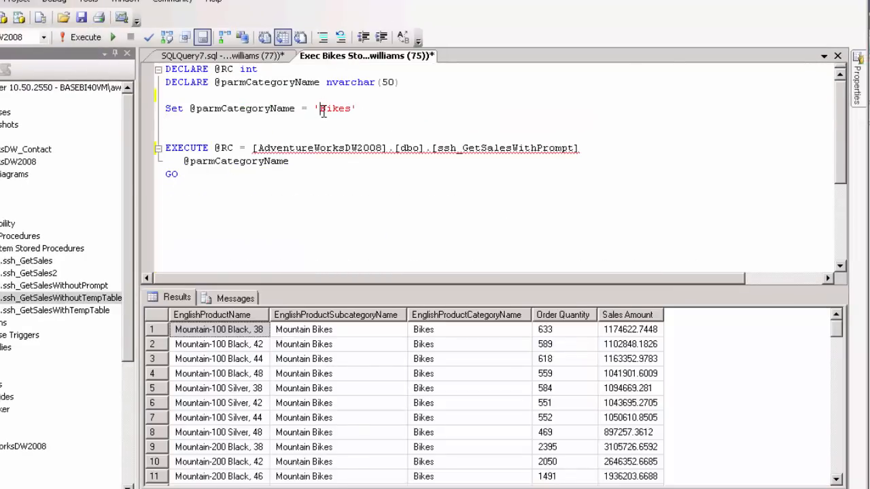
click(82, 37)
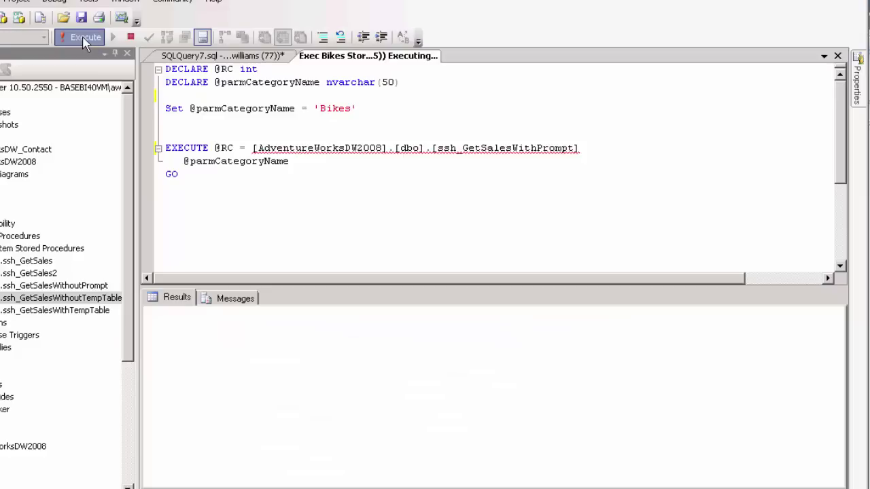
click(75, 37)
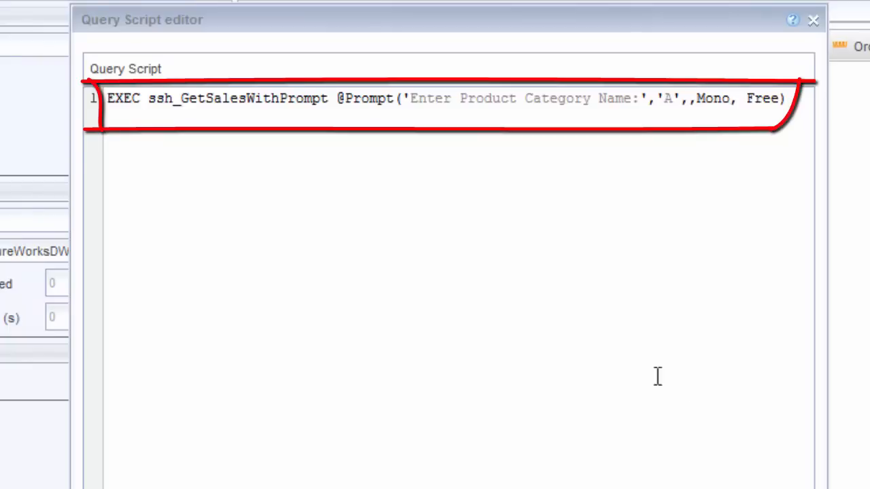
Validate the prompted ssh_GetSalesWithPrompt script without errors and apply it to the query.
click(158, 101)
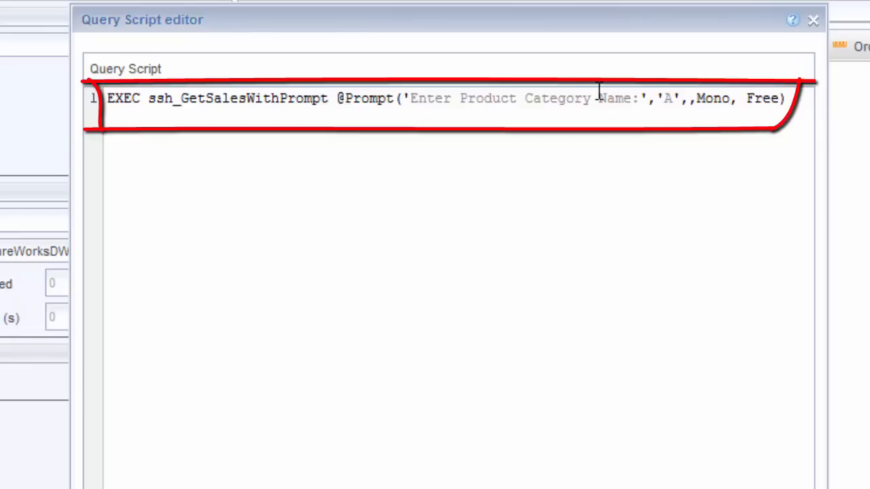
mouse_move(729, 126)
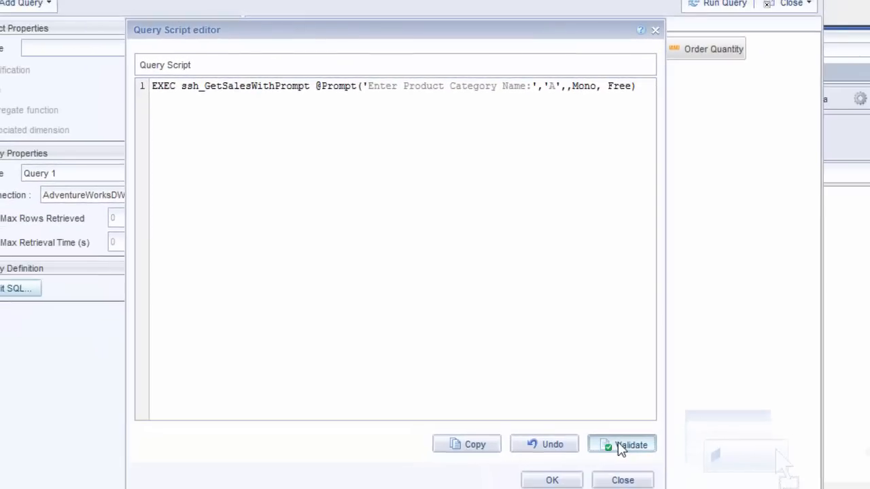
click(629, 443)
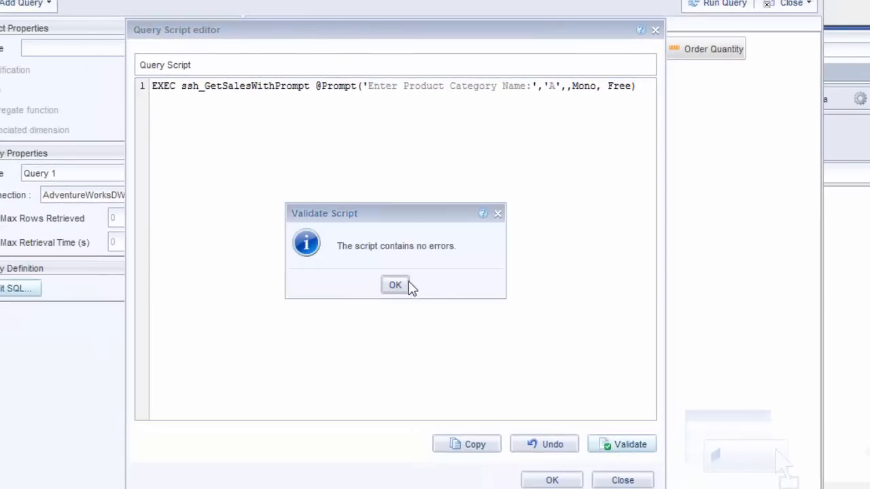
click(394, 286)
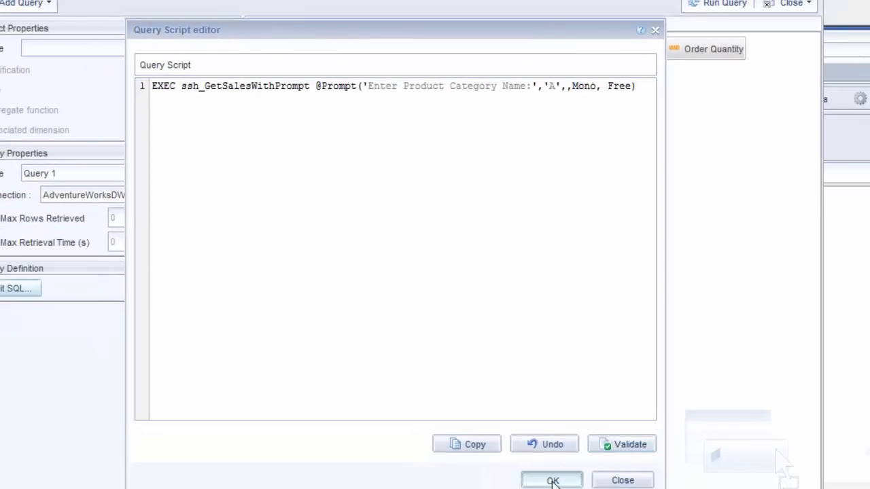
click(556, 481)
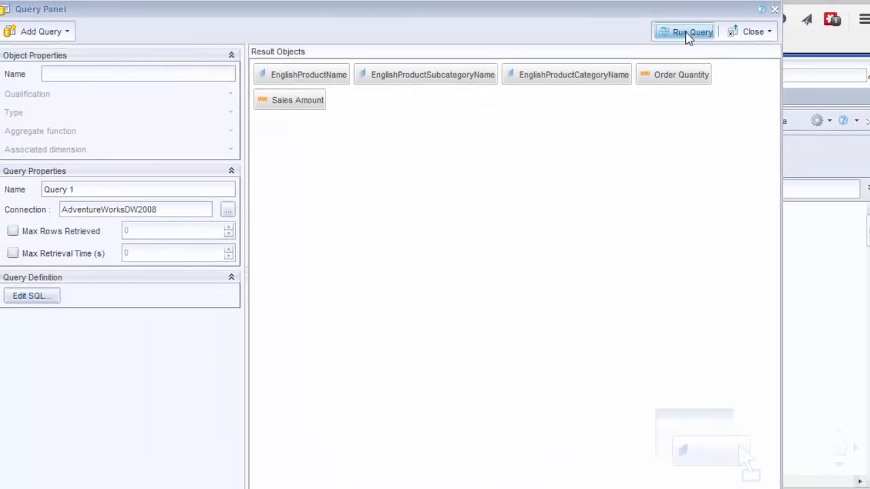
Run the query, answer the Product Category Name prompt with Bikes, and refresh Report 1 to Bikes rows.
click(691, 31)
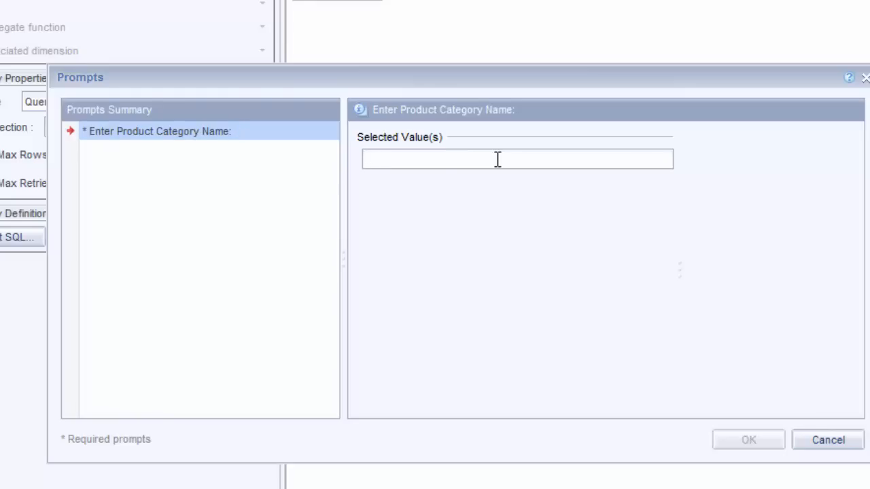
text(Biker)
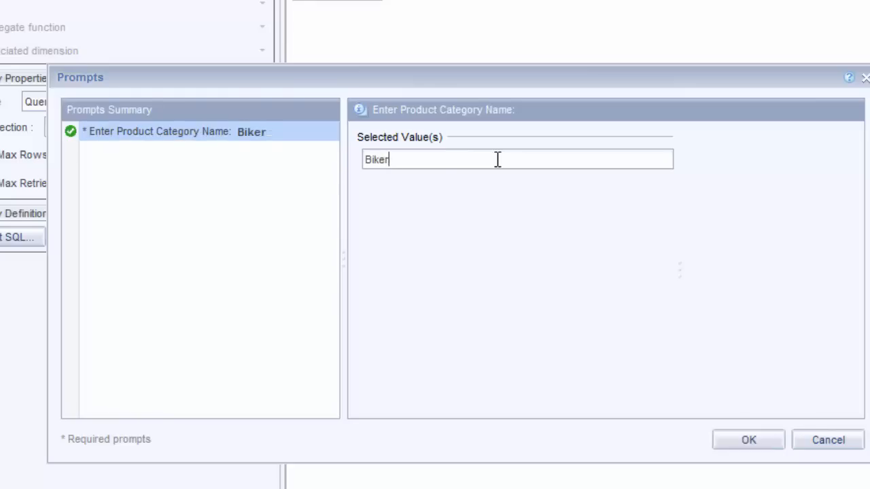
click(747, 440)
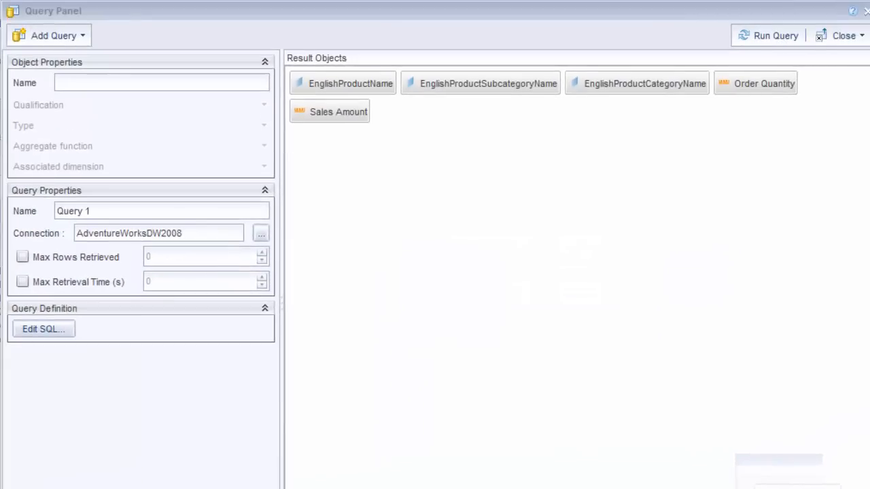
click(768, 35)
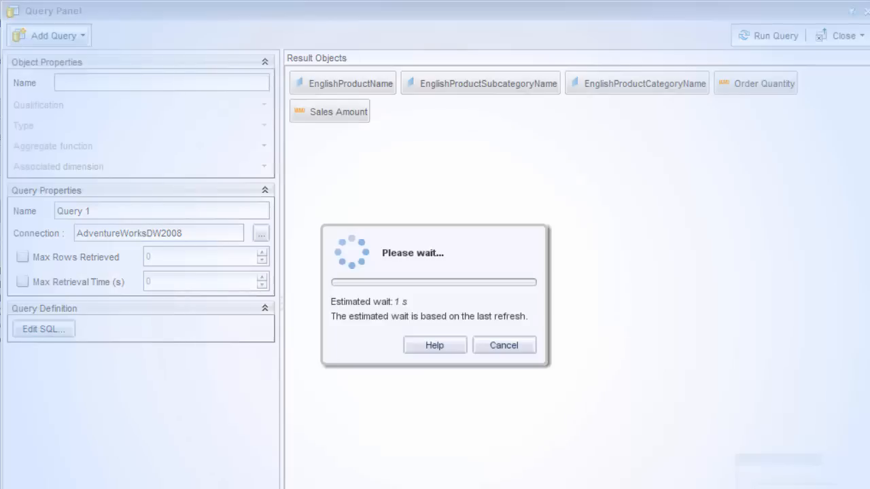
click(774, 35)
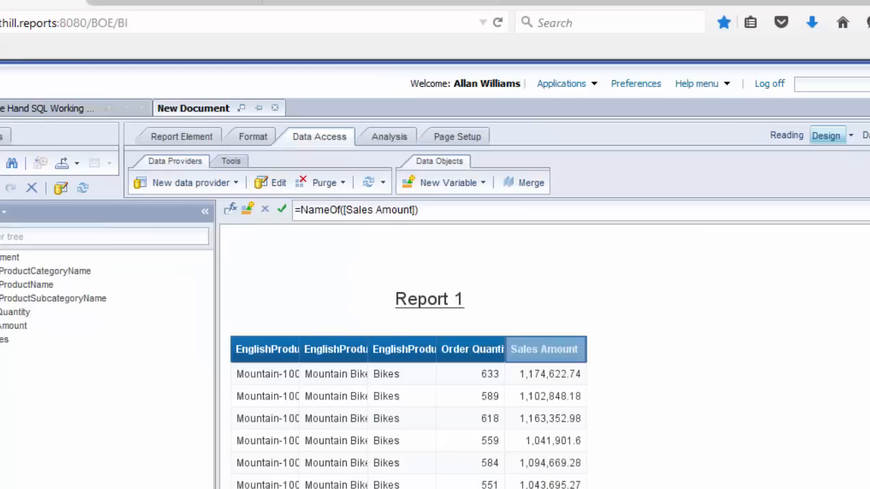
click(401, 374)
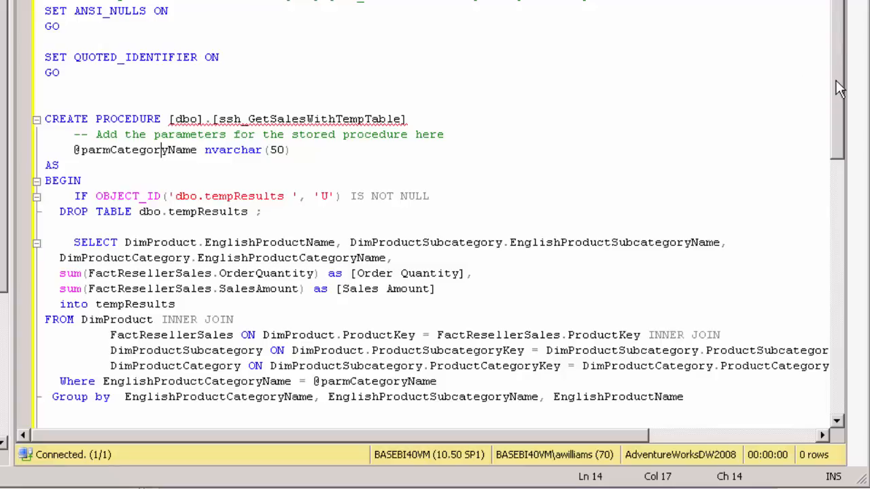
scroll(down, 3)
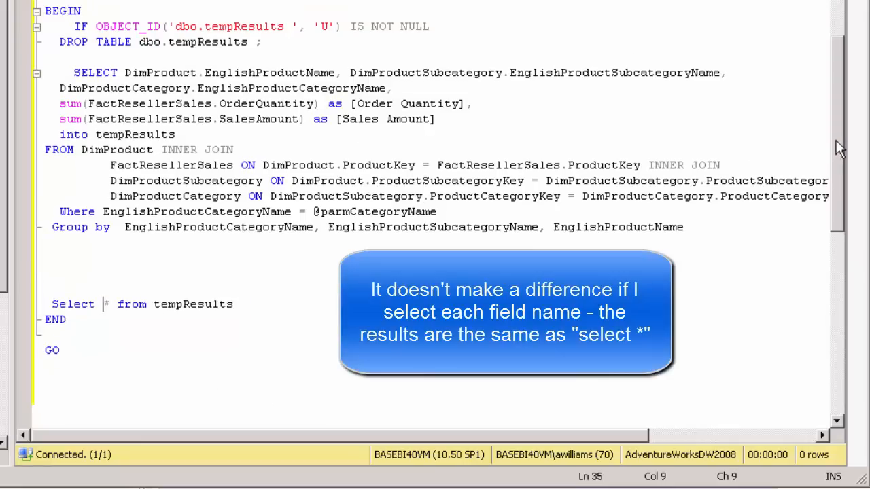
scroll(up, 3)
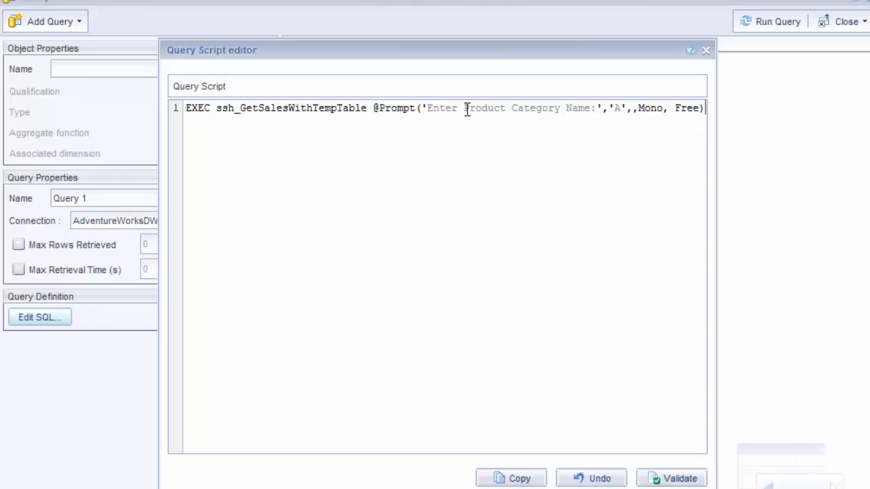
mouse_move(454, 234)
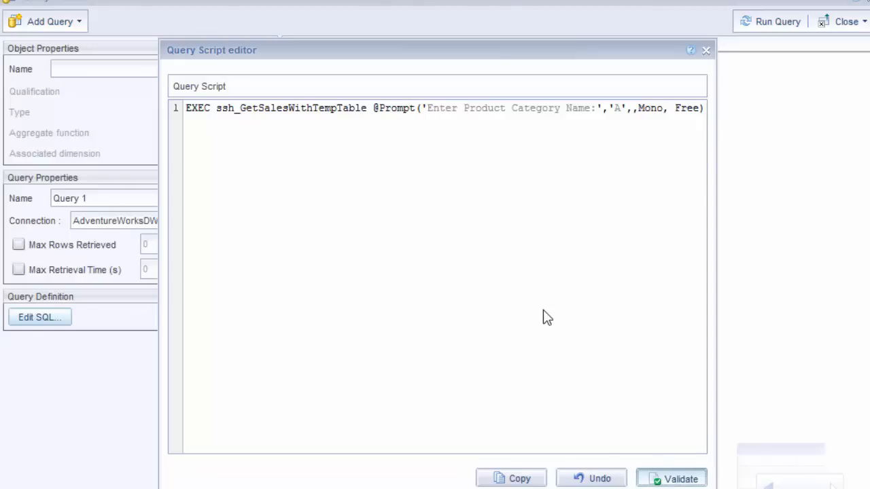
Validate the prompted ssh_GetSalesWithTempTable script without errors and apply it, leaving no result objects.
click(677, 479)
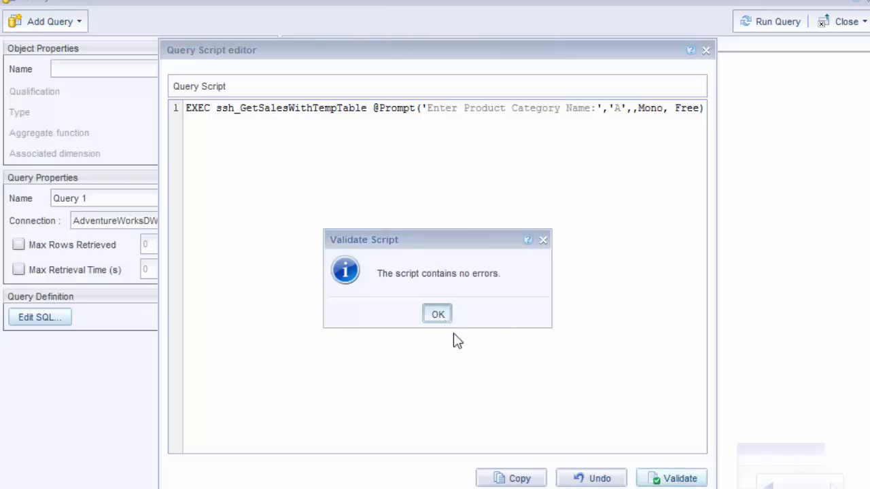
click(438, 313)
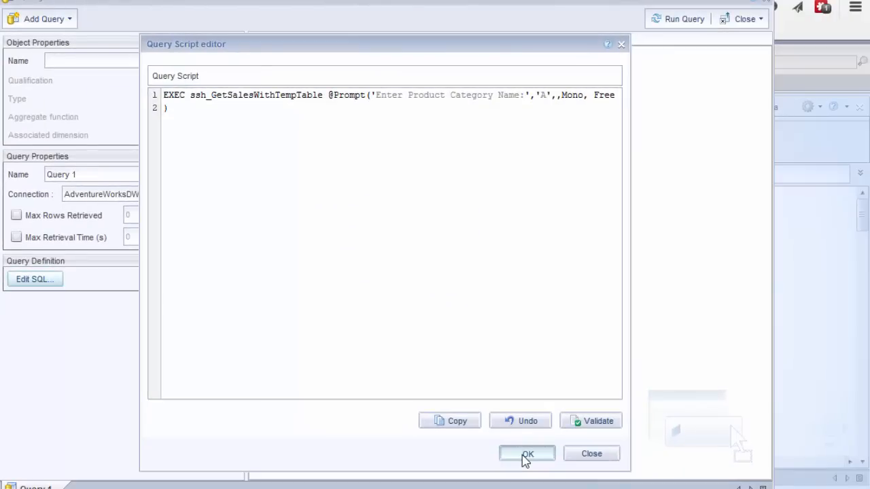
click(529, 454)
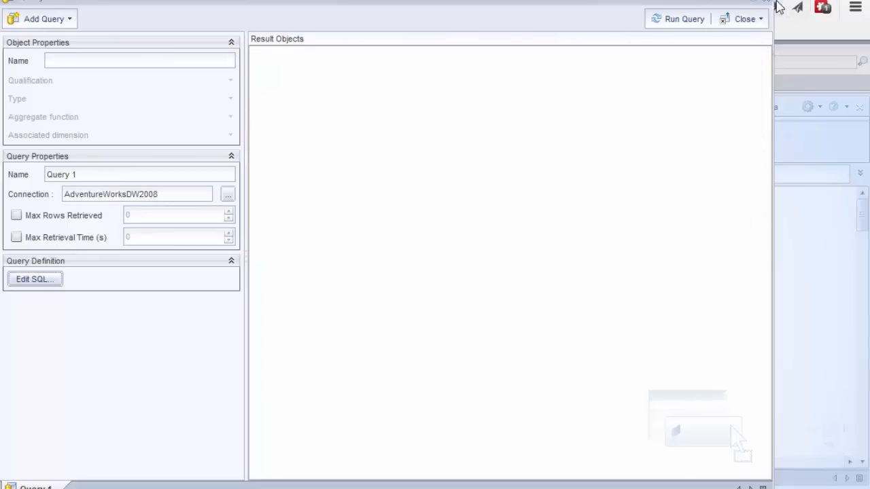
mouse_move(799, 7)
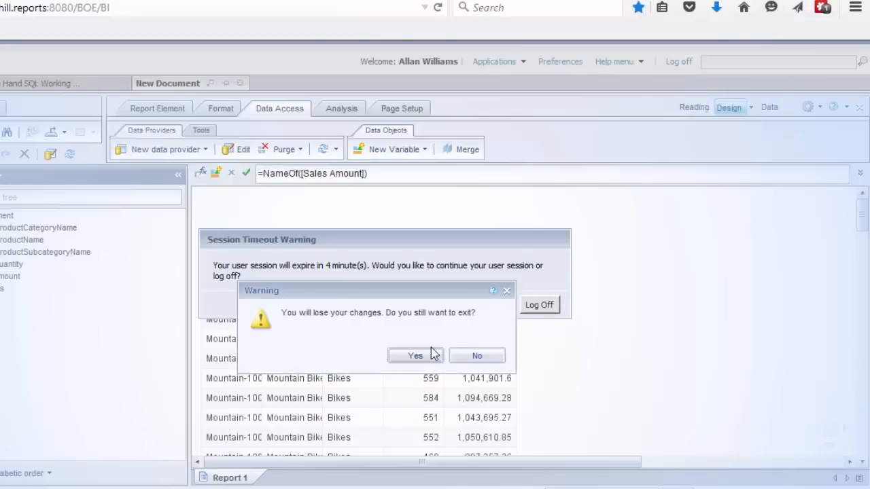
Confirm exiting the query panel and losing the temp-table changes, keeping the Bikes report.
click(416, 356)
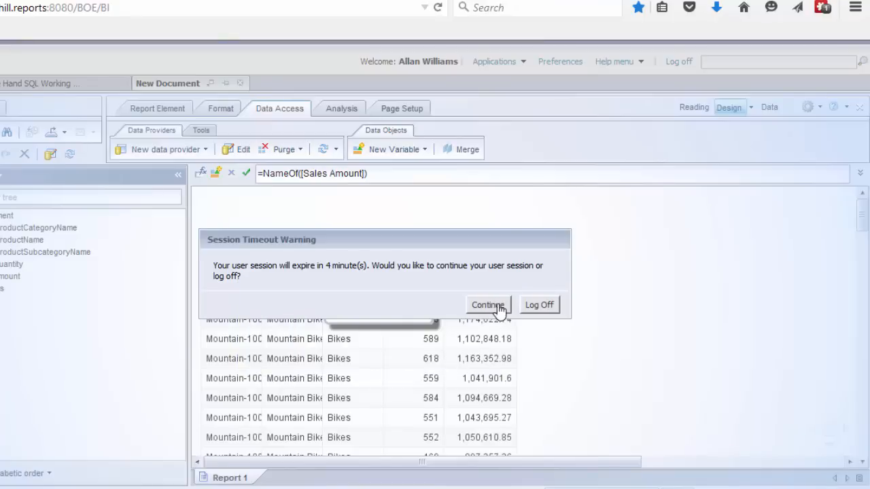
mouse_move(489, 304)
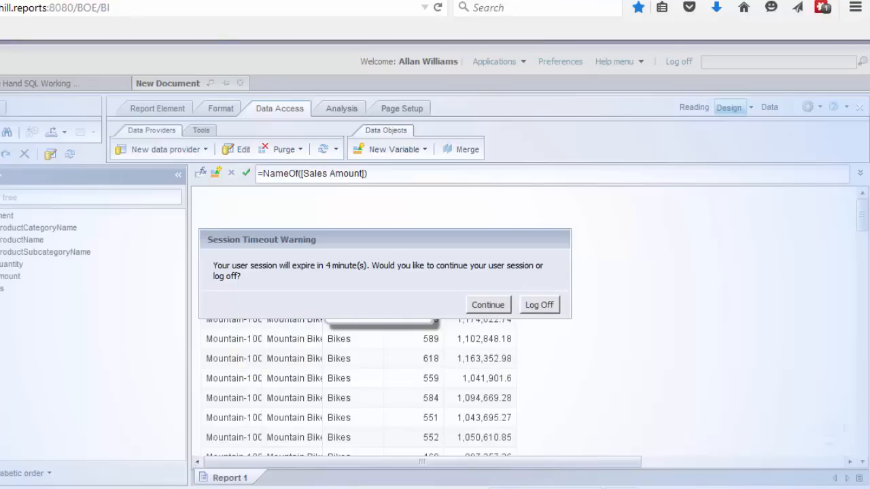